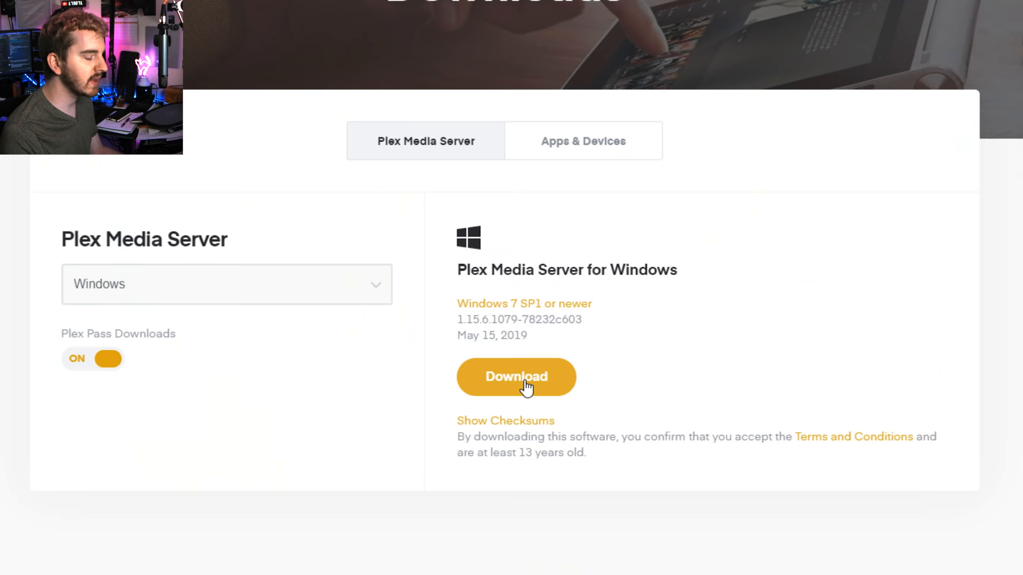
# Download the Plex Media Server installer for Windows from the downloads page
pyautogui.click(516, 376)
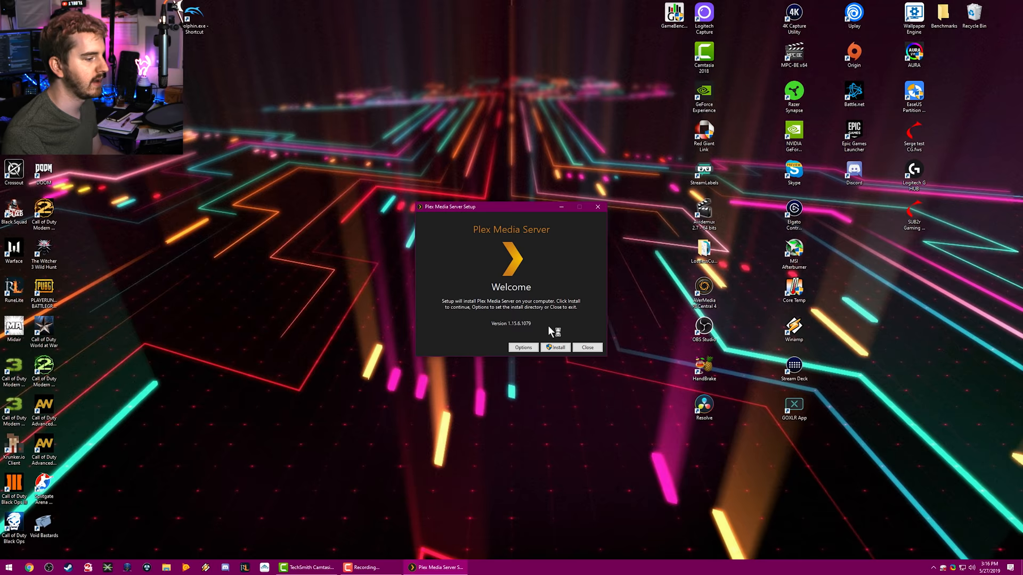
# Review the install location in Options, keep the default, and run the install to Setup Successful
pyautogui.click(523, 347)
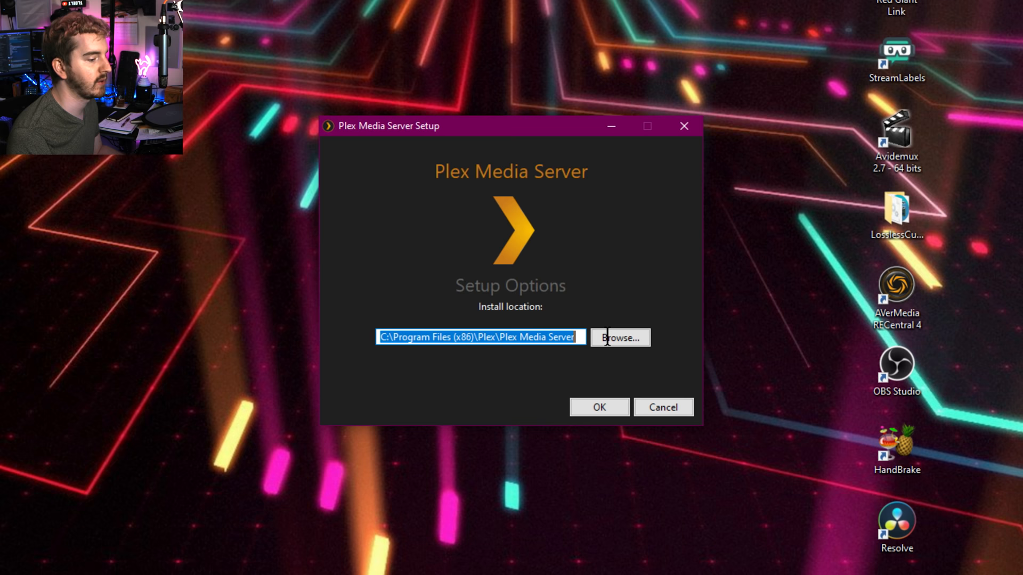
pyautogui.click(598, 407)
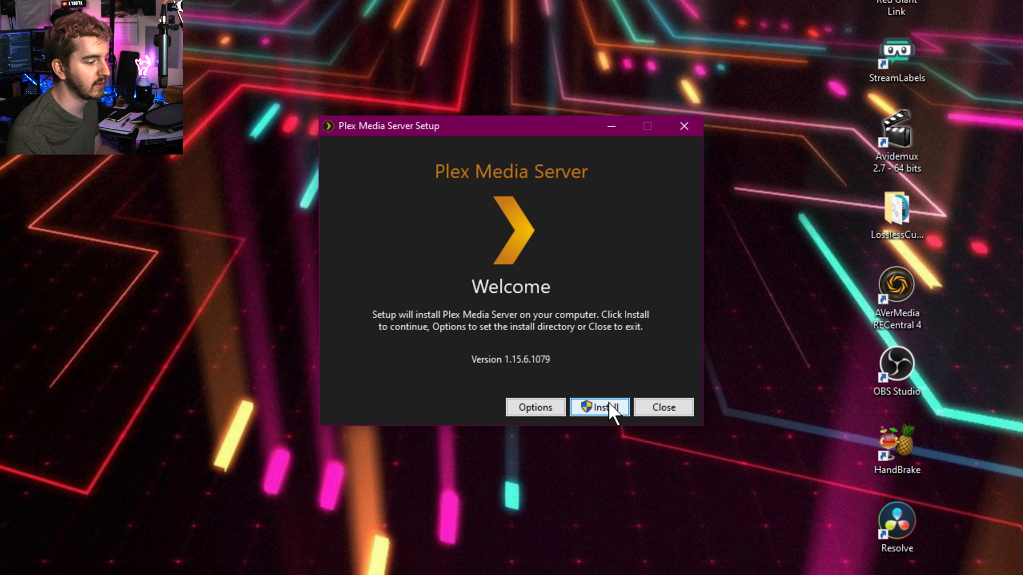
pyautogui.click(598, 407)
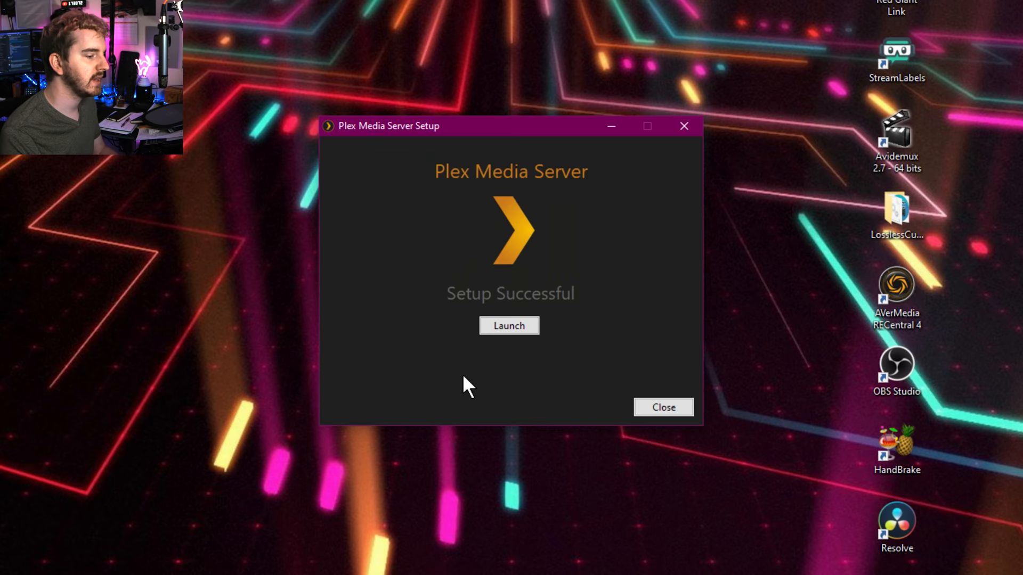
# Launch the newly installed Plex Media Server from the Setup Successful screen
pyautogui.click(509, 326)
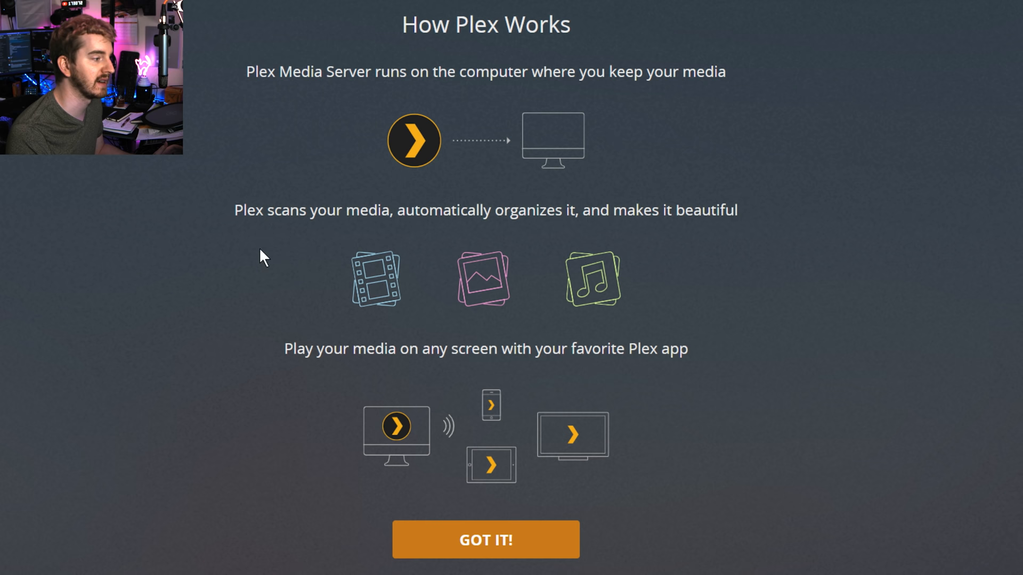
pyautogui.moveTo(486, 541)
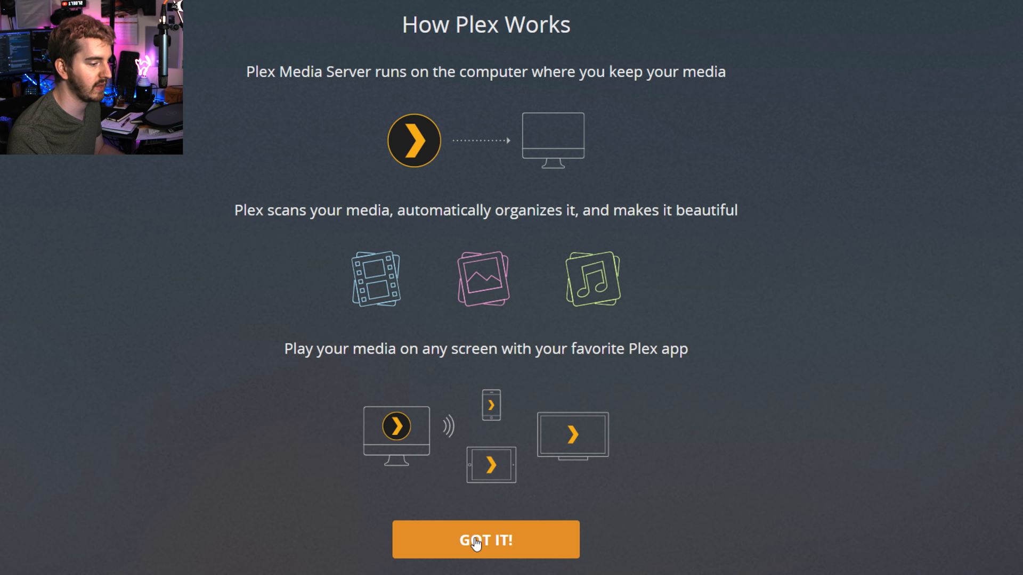
# Dismiss the How Plex Works introduction to reach Server Setup with the server named Jarvis
pyautogui.click(486, 539)
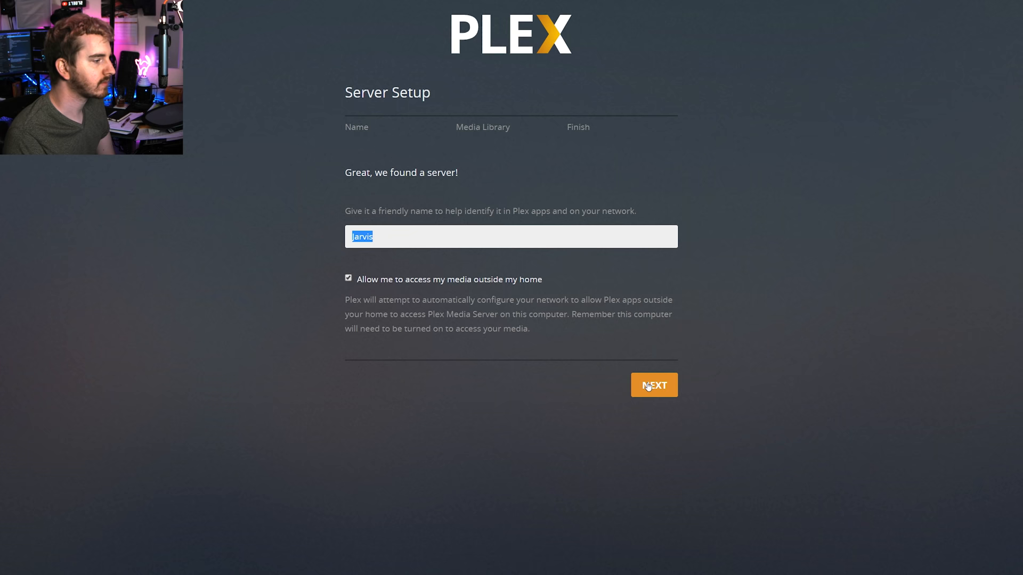
# Accept the server name Jarvis and advance to the Media Library step listing Music and Photos
pyautogui.click(654, 385)
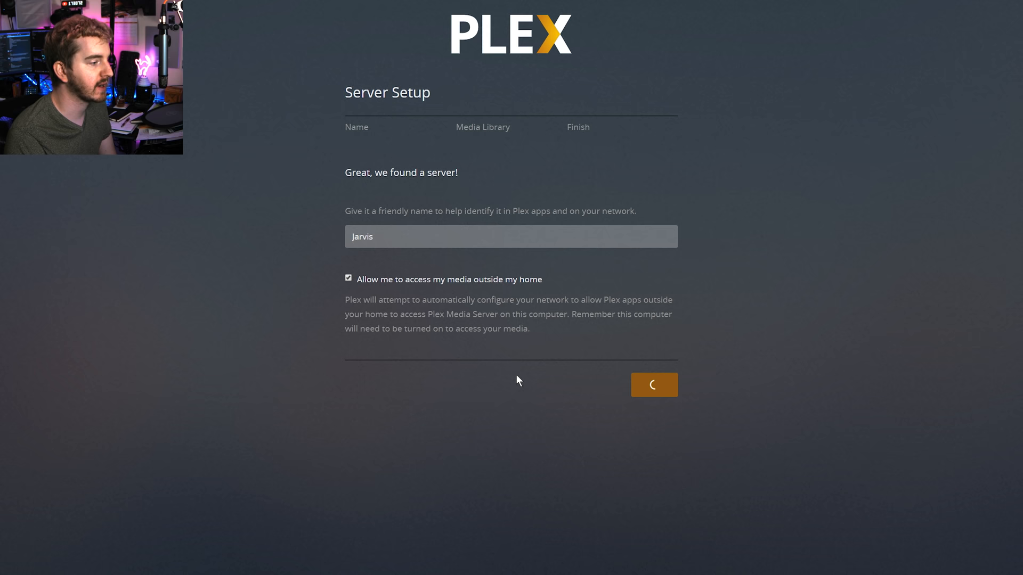
pyautogui.click(653, 384)
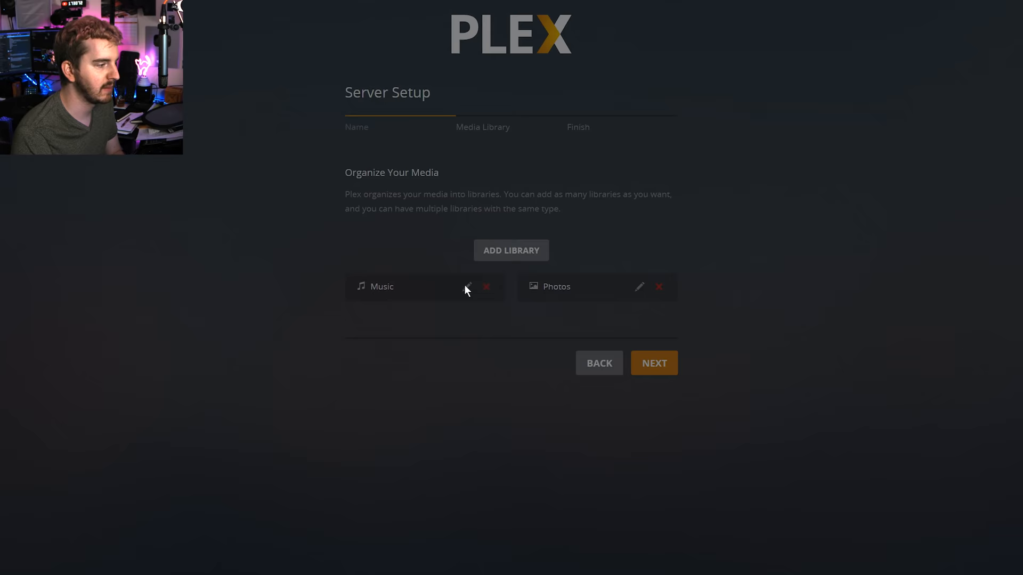
# Edit the Music library, keeping type Music and name Music, and move to Add folders
pyautogui.click(467, 287)
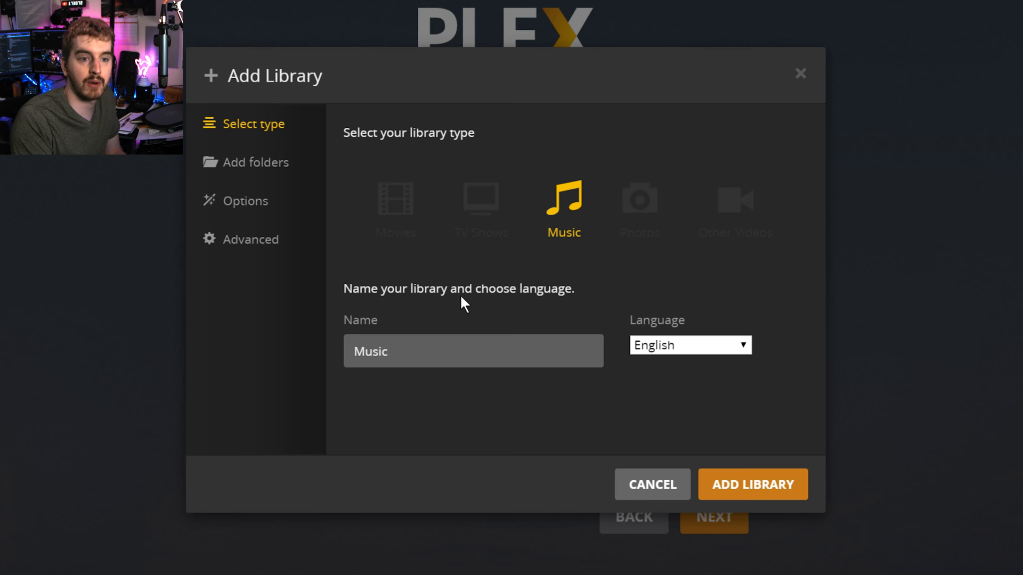
pyautogui.moveTo(672, 320)
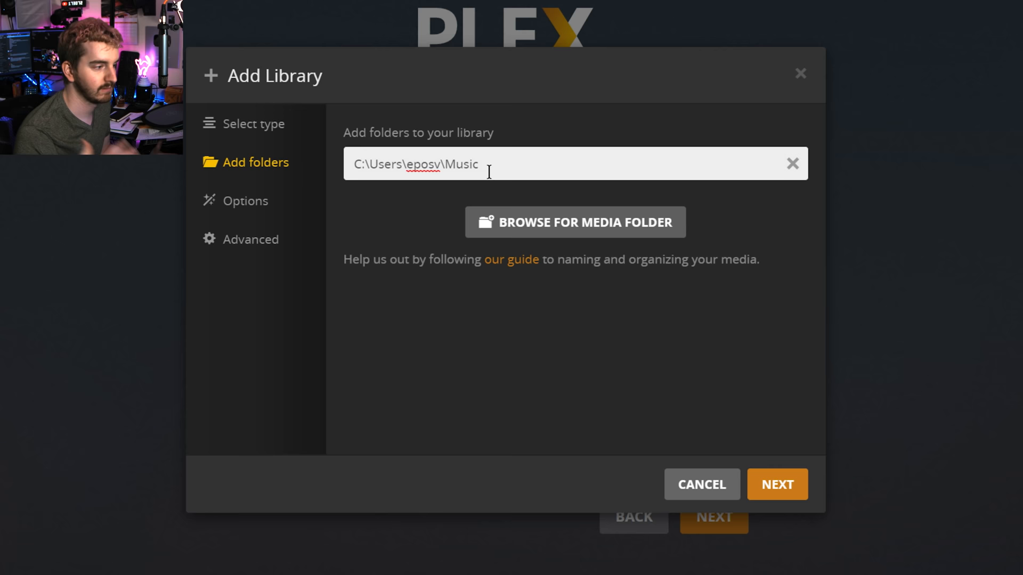
# Browse for a media folder and choose the record folder on drive E: for the Music library
pyautogui.click(575, 221)
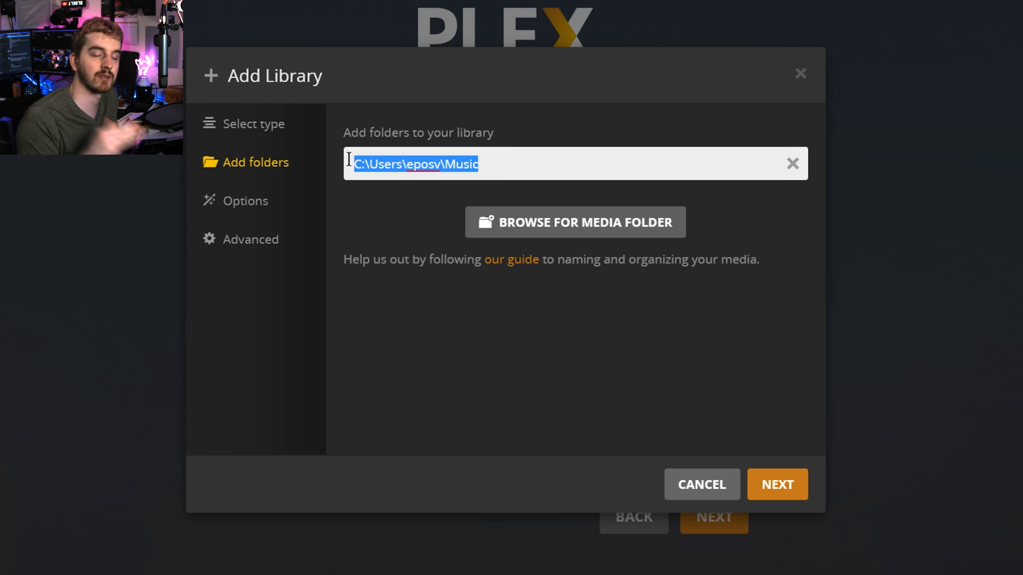
pyautogui.click(575, 221)
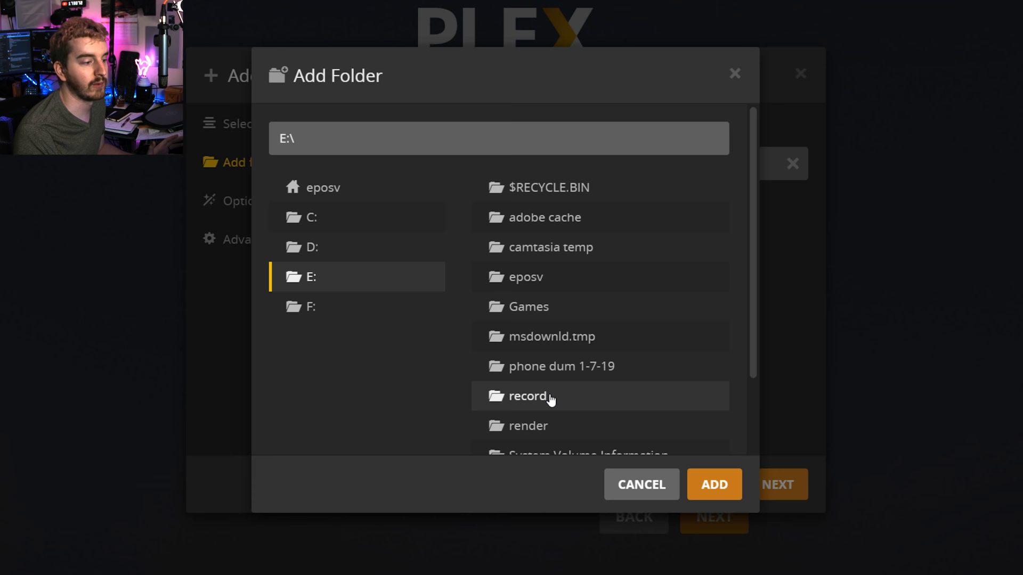
pyautogui.click(640, 484)
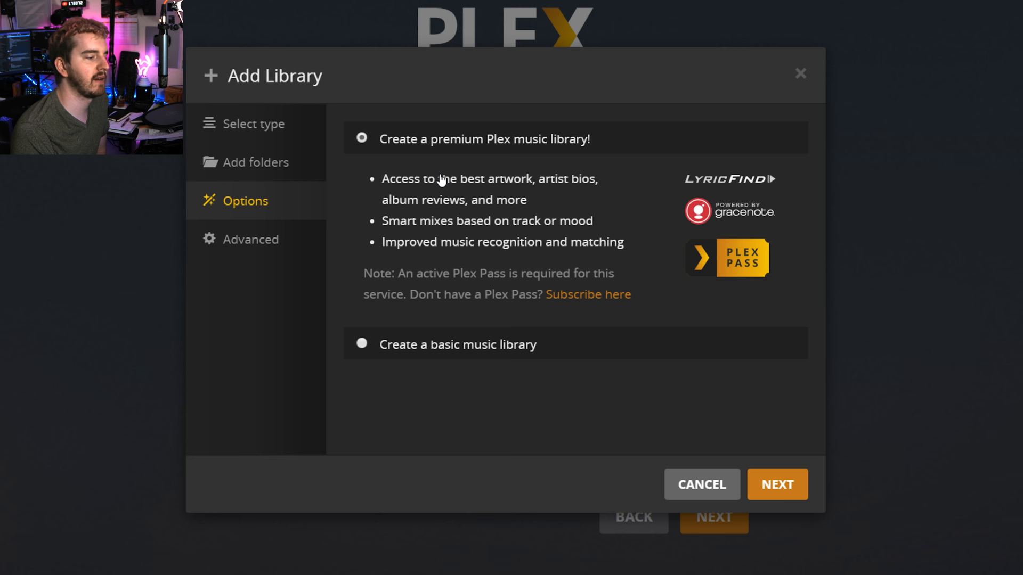
pyautogui.moveTo(563, 217)
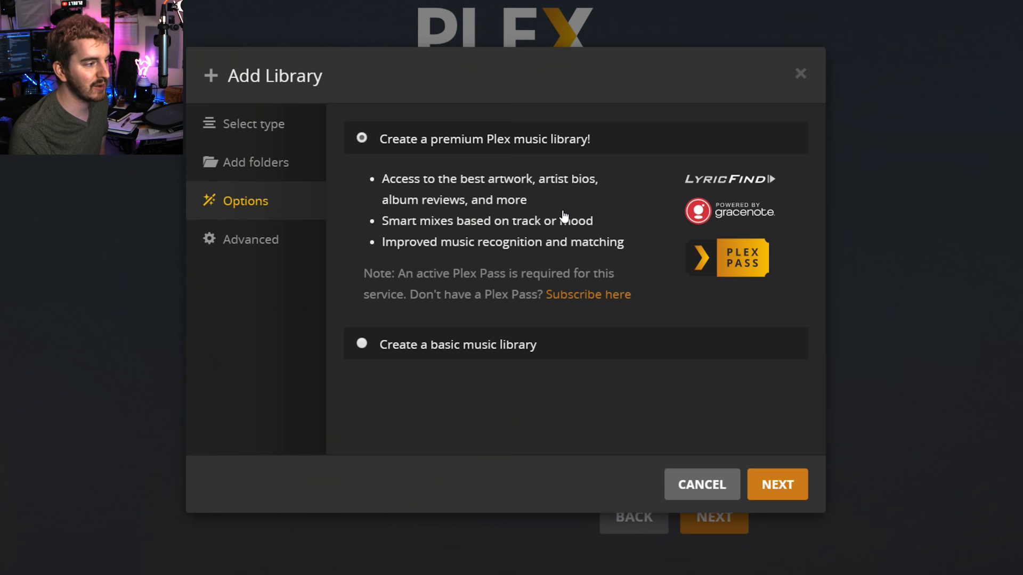
pyautogui.moveTo(409, 209)
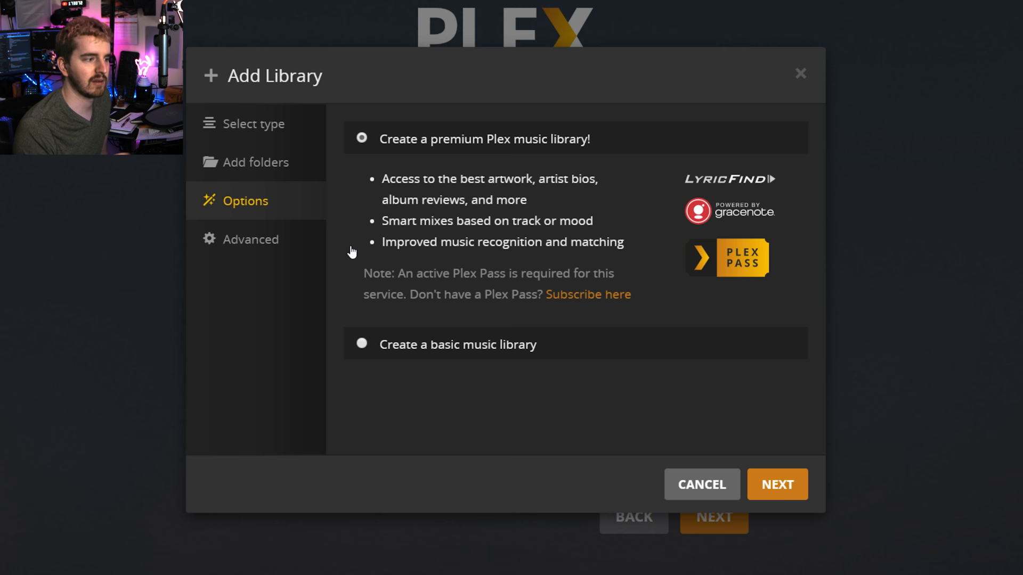
# Select 'Create a basic music library' instead of the premium option
pyautogui.click(362, 344)
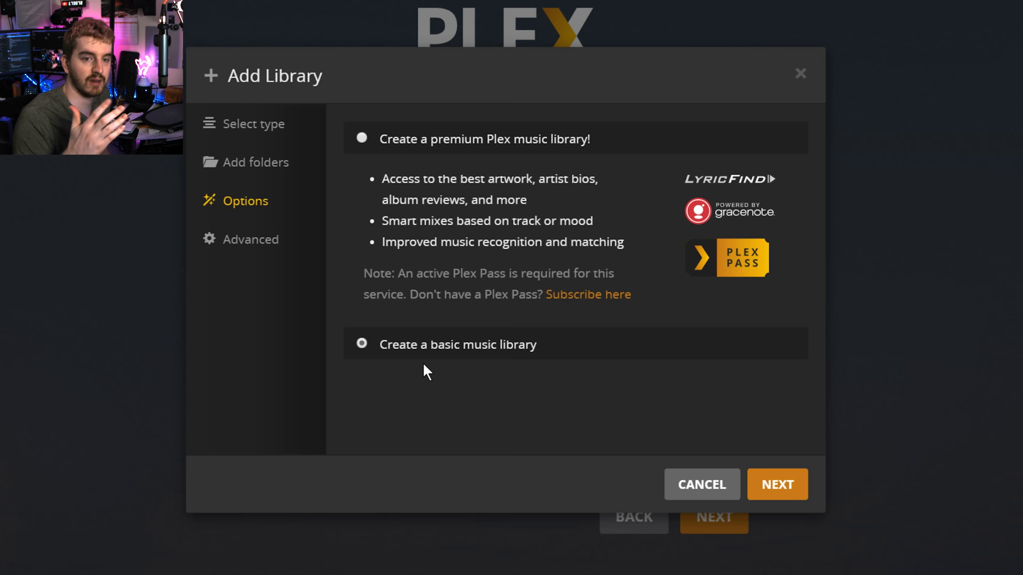
pyautogui.moveTo(740, 451)
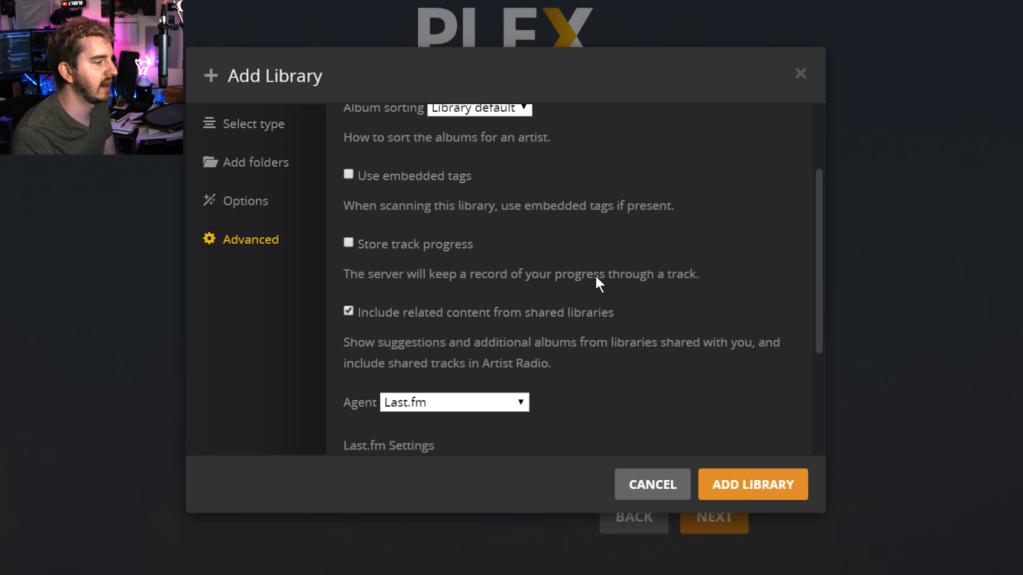
# In Advanced, sort albums newest first and tick 'Use embedded tags' for scans
pyautogui.scroll(-3)
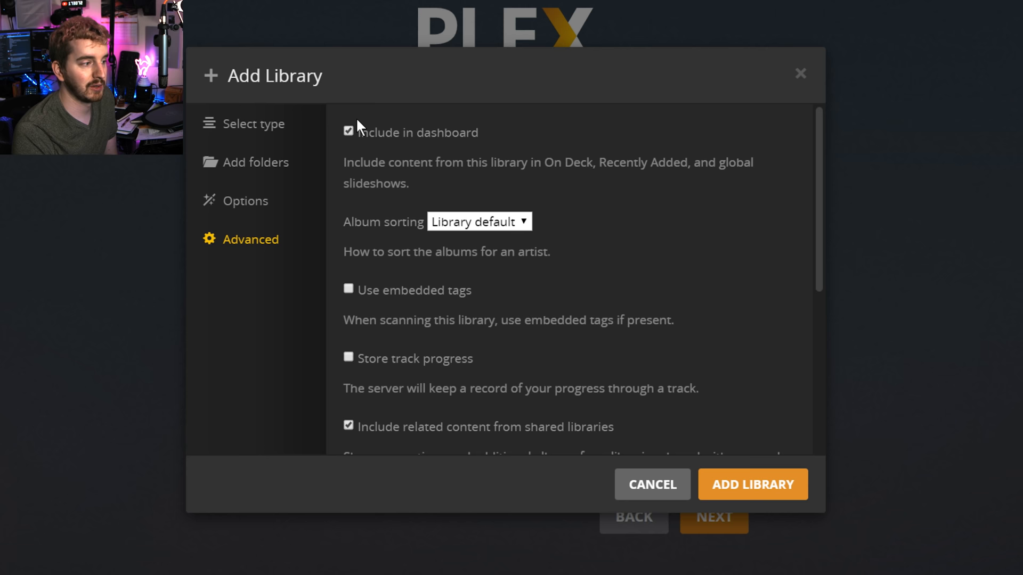
pyautogui.click(478, 222)
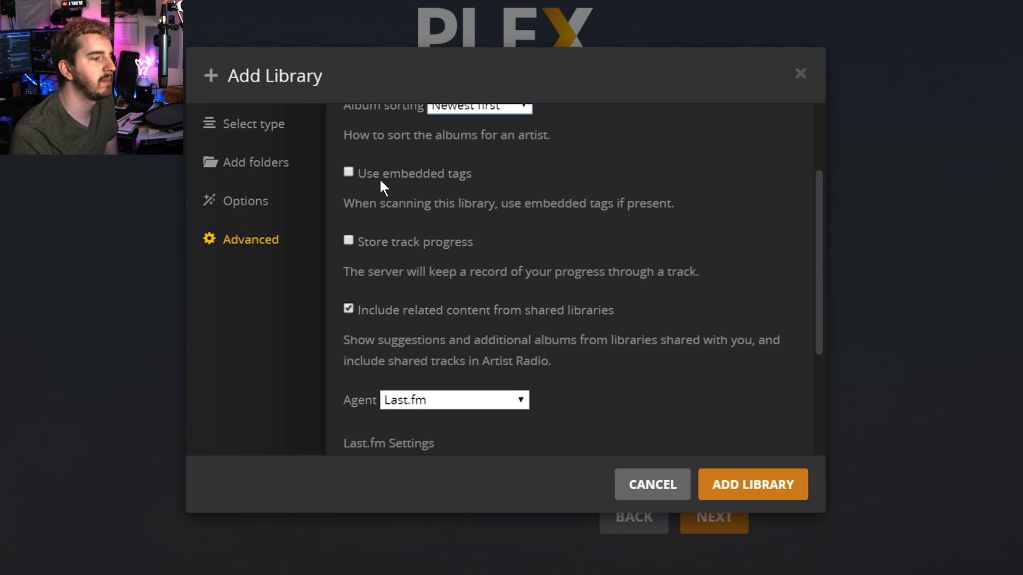
pyautogui.moveTo(377, 188)
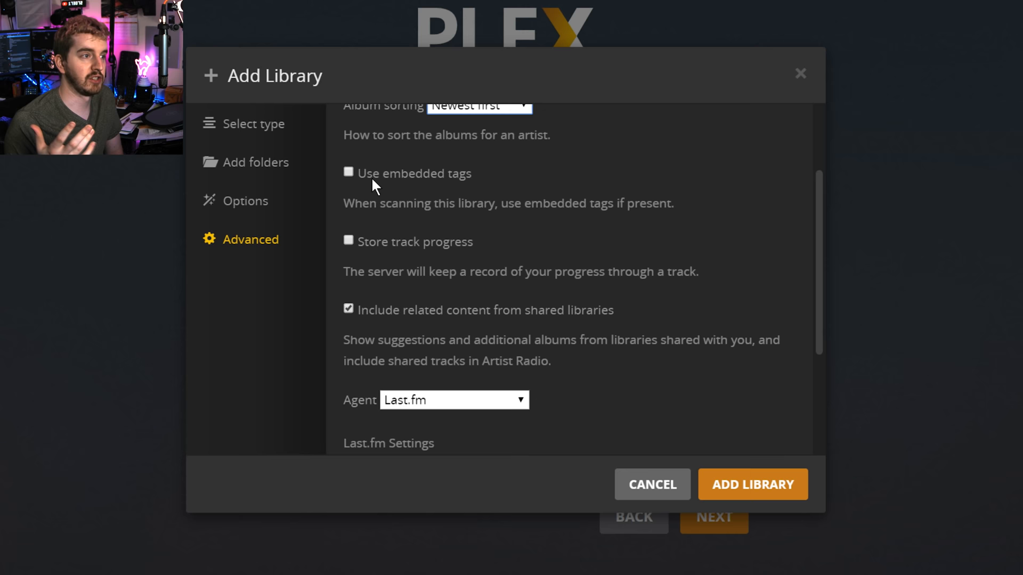
pyautogui.click(347, 173)
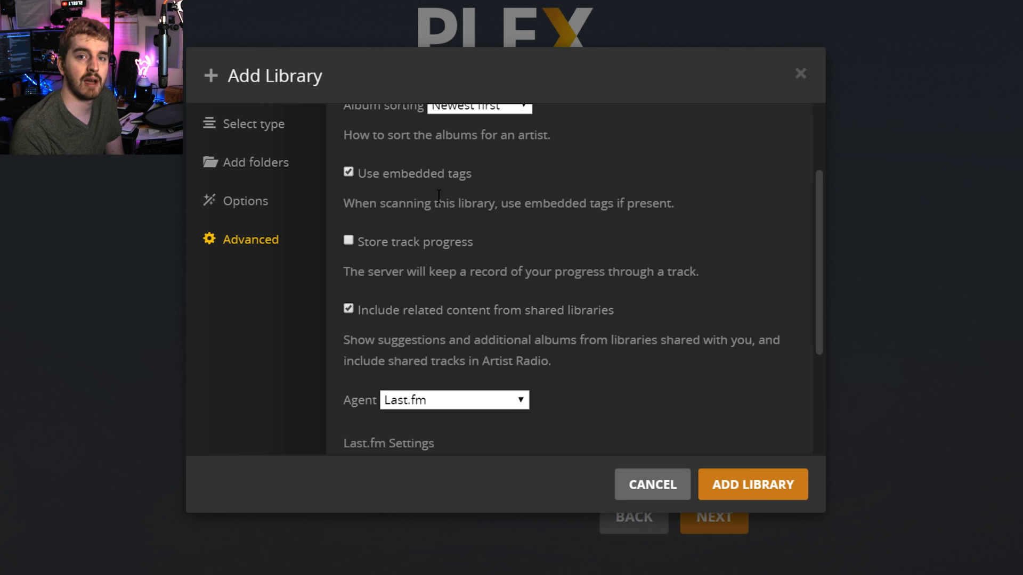
pyautogui.moveTo(356, 264)
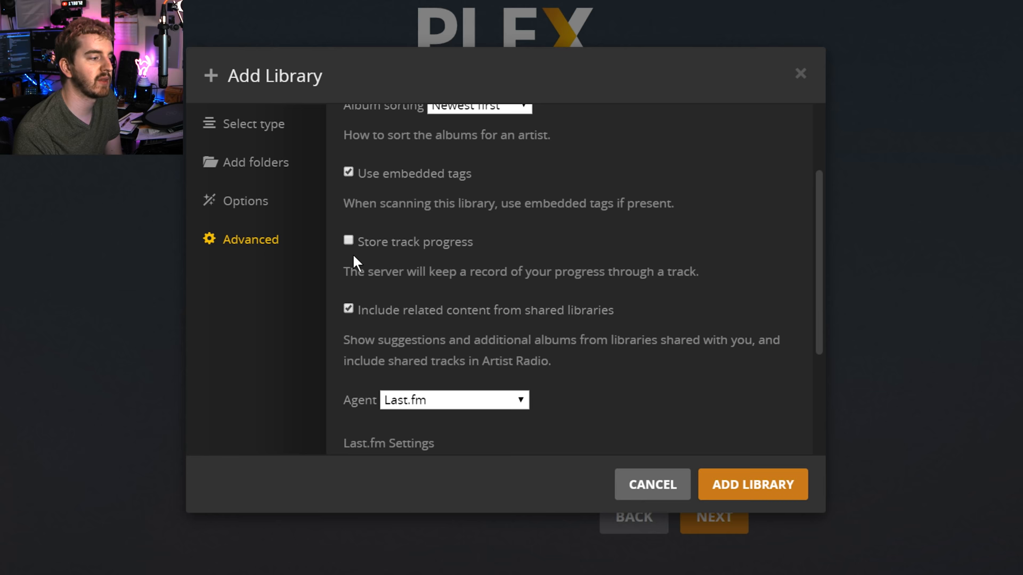
pyautogui.moveTo(557, 268)
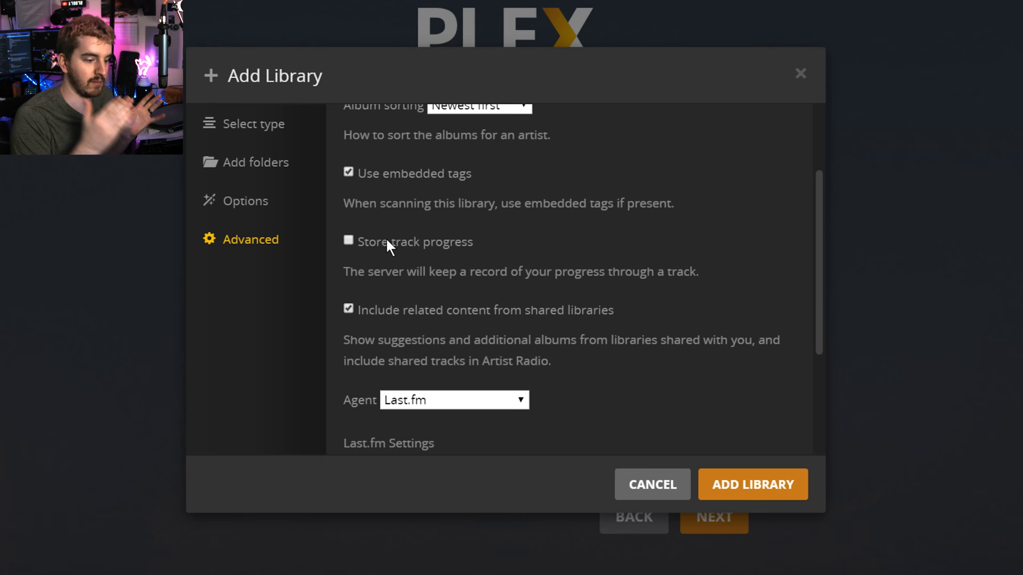
# Keep Last.fm as the agent and uncheck 'Download concert information'
pyautogui.scroll(-3)
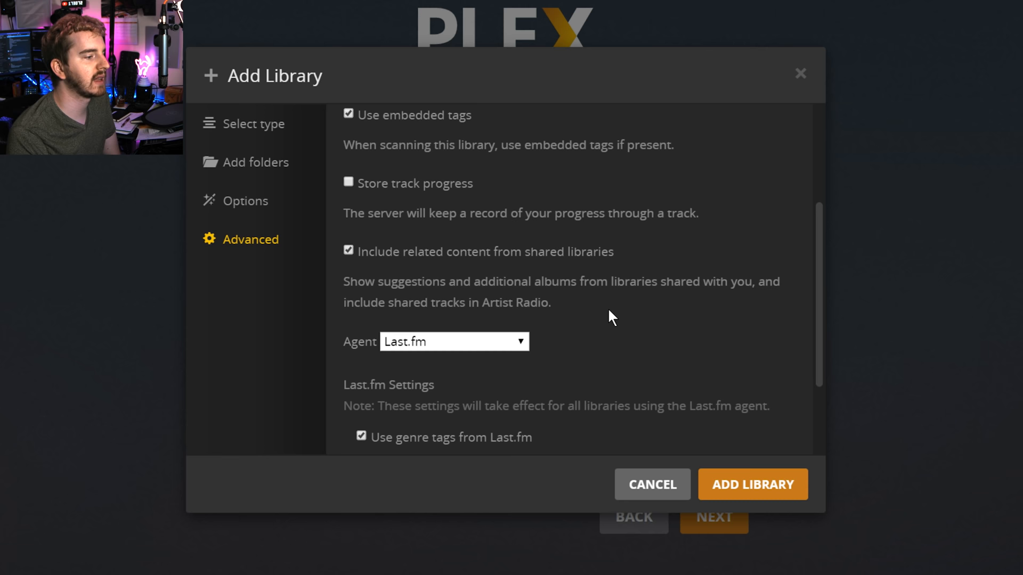
pyautogui.scroll(-3)
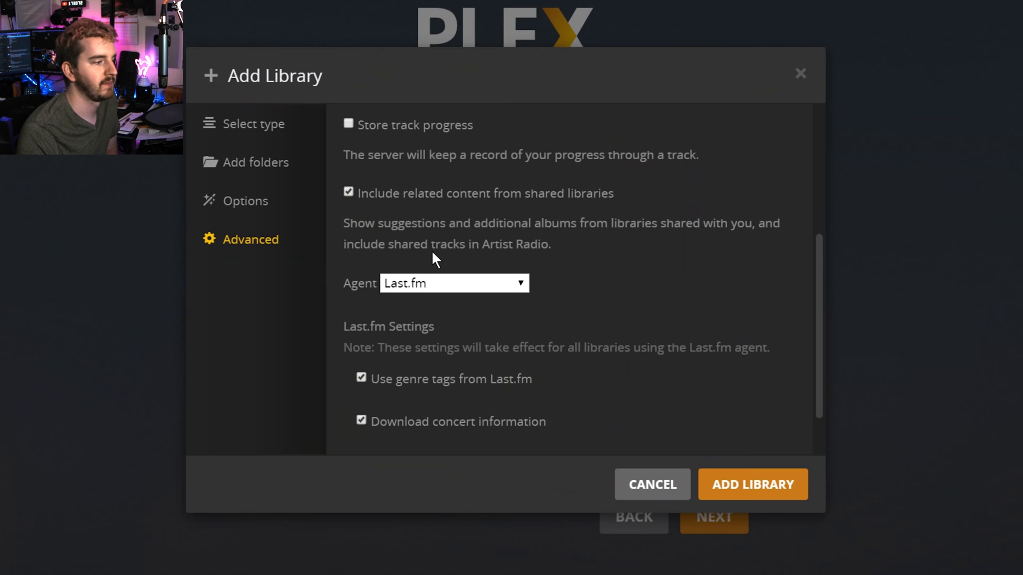
pyautogui.click(454, 282)
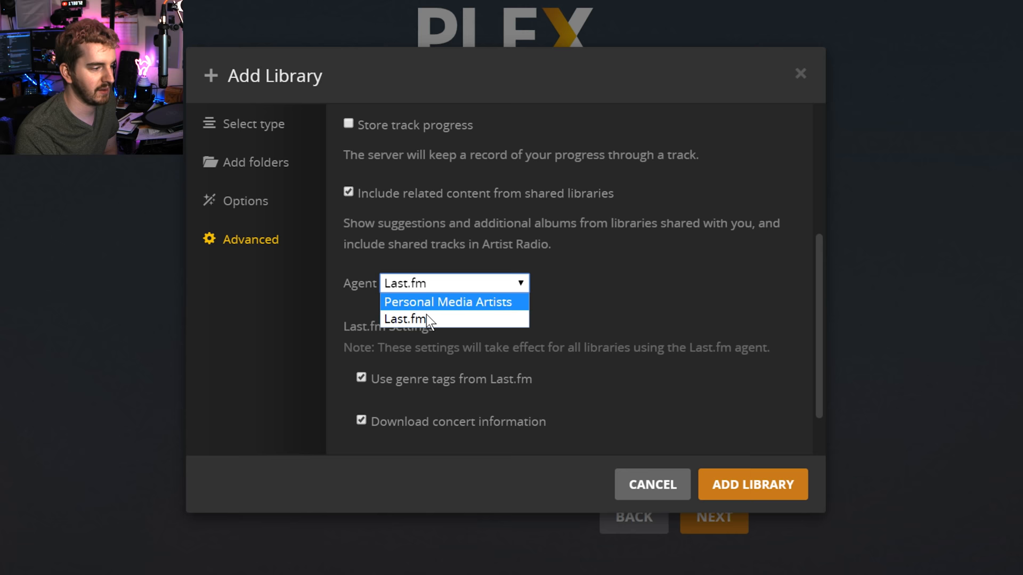
pyautogui.click(405, 318)
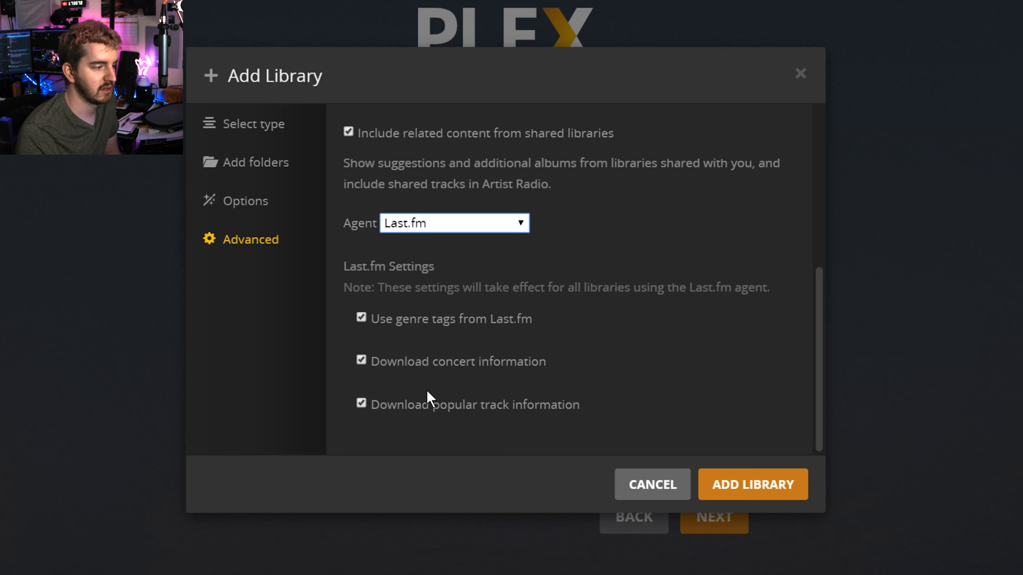
pyautogui.click(361, 361)
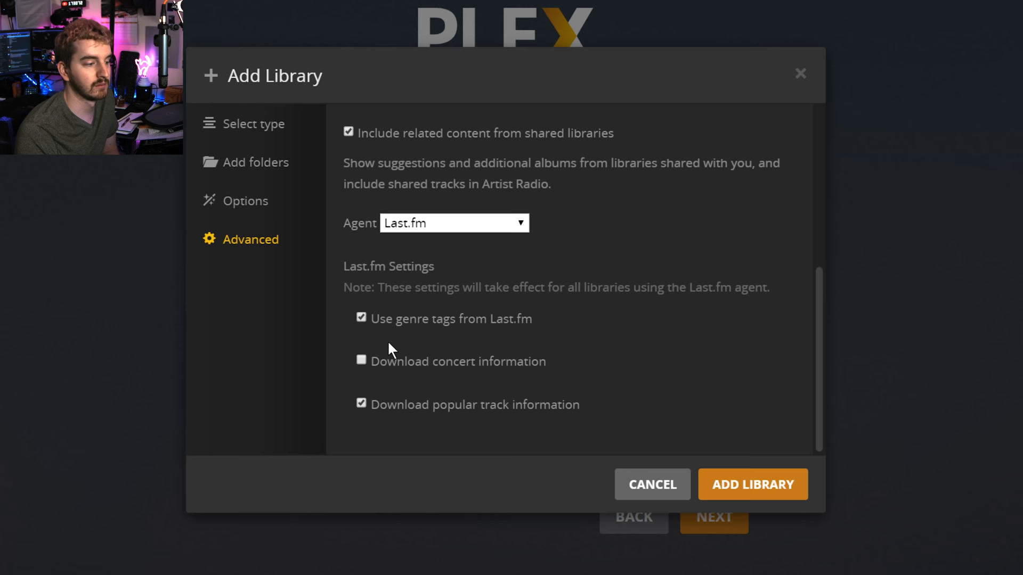
pyautogui.moveTo(722, 461)
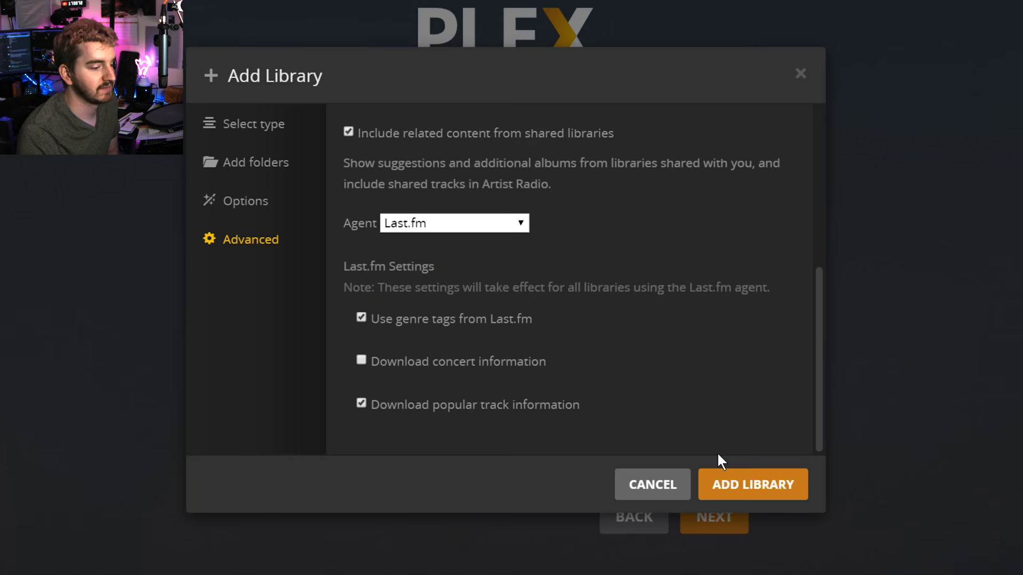
# Add the Music library, then decline automatic photo tagging in the Photos library's options
pyautogui.click(751, 484)
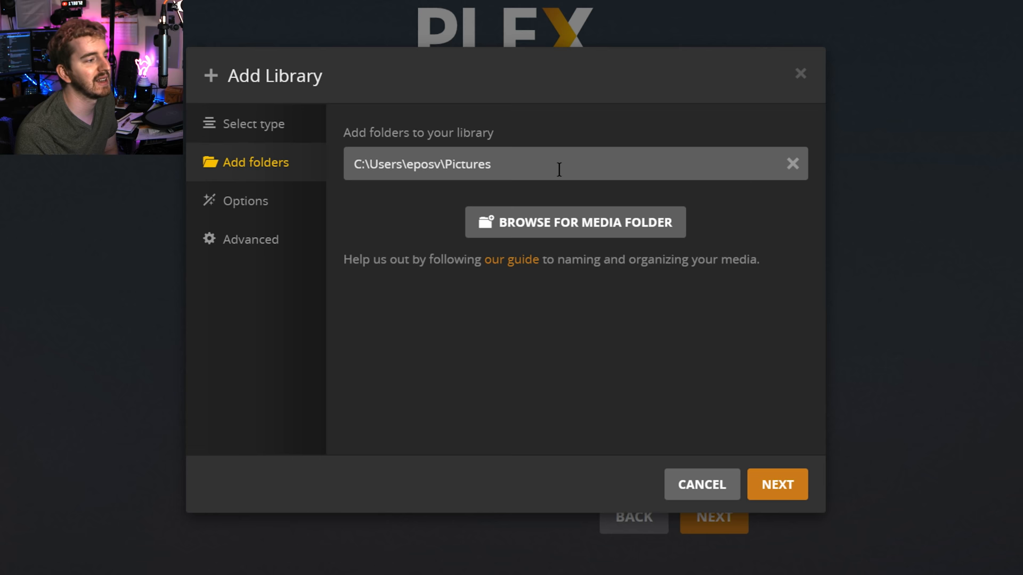
pyautogui.click(777, 483)
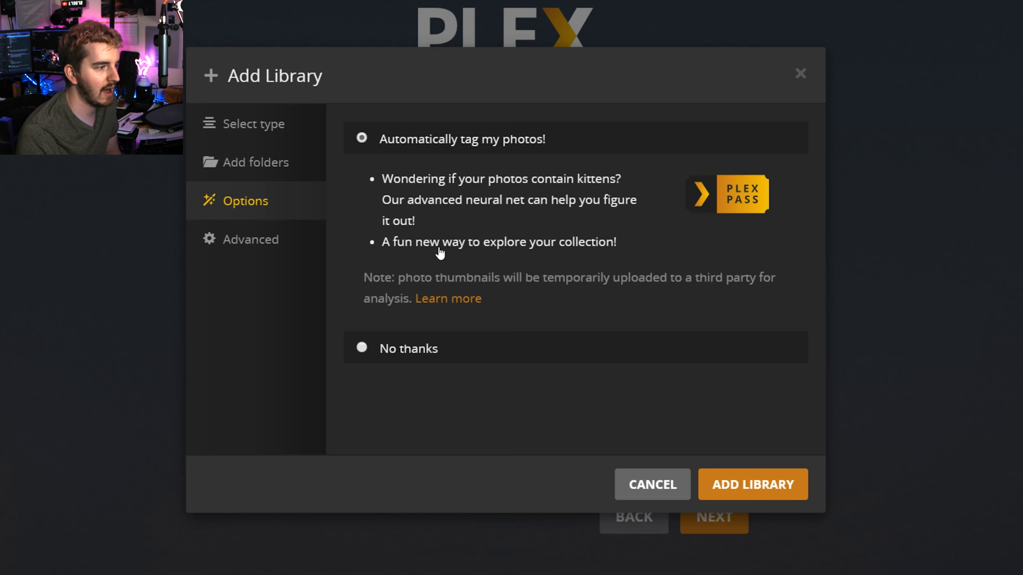
pyautogui.click(361, 349)
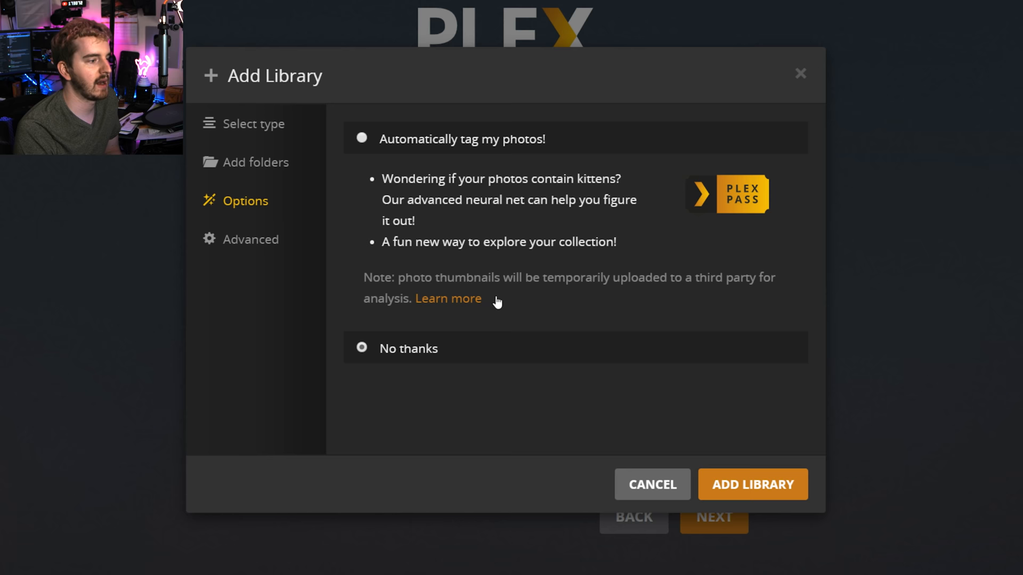
pyautogui.moveTo(427, 295)
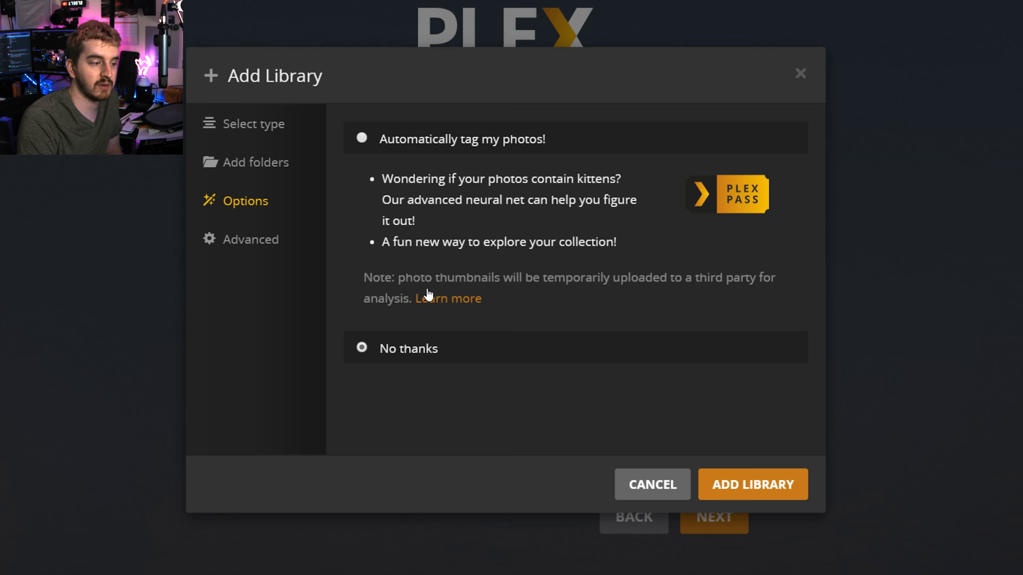
pyautogui.moveTo(732, 262)
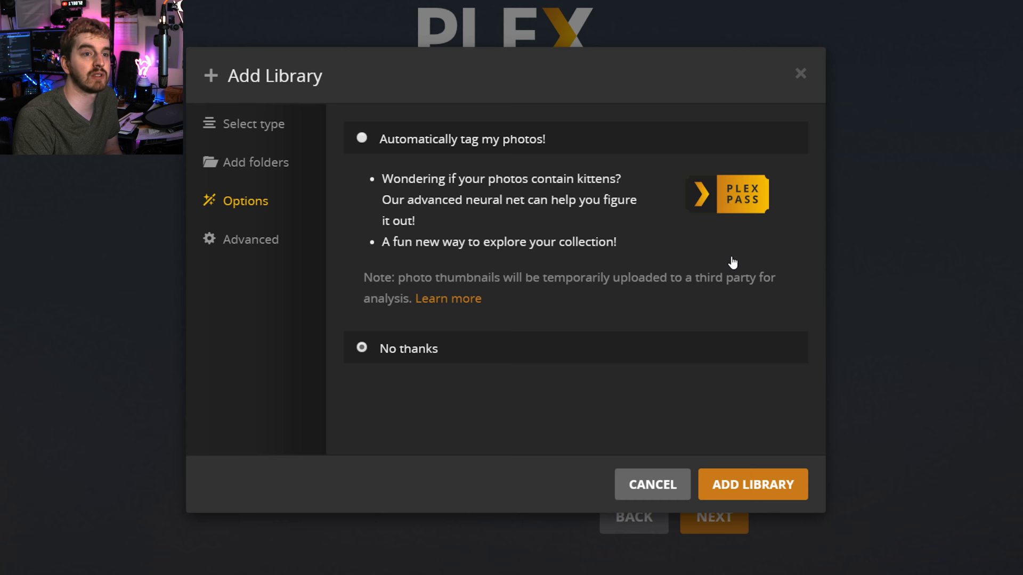
# Keep the Photos library's advanced defaults and add it alongside Music
pyautogui.click(250, 239)
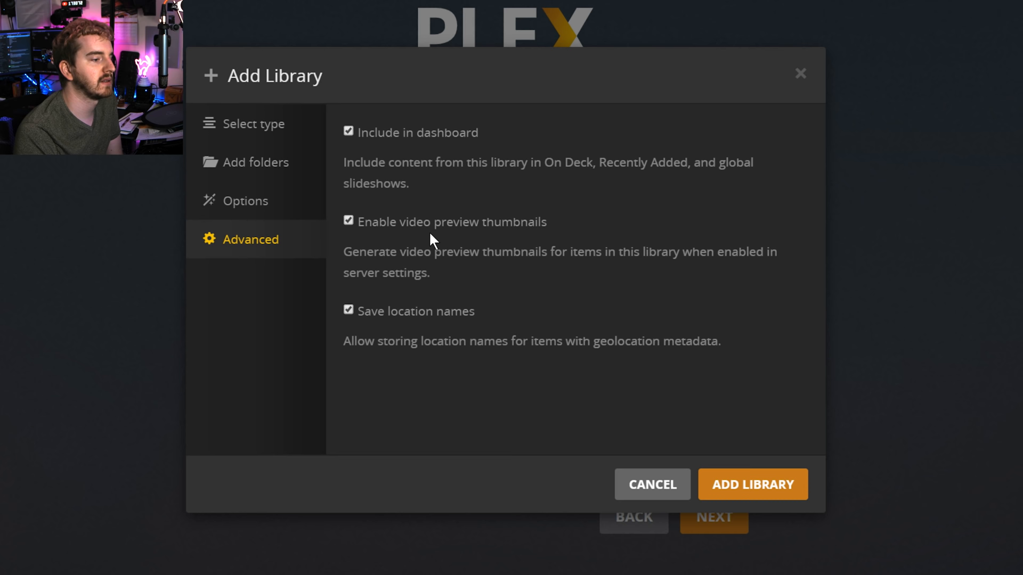
pyautogui.moveTo(526, 218)
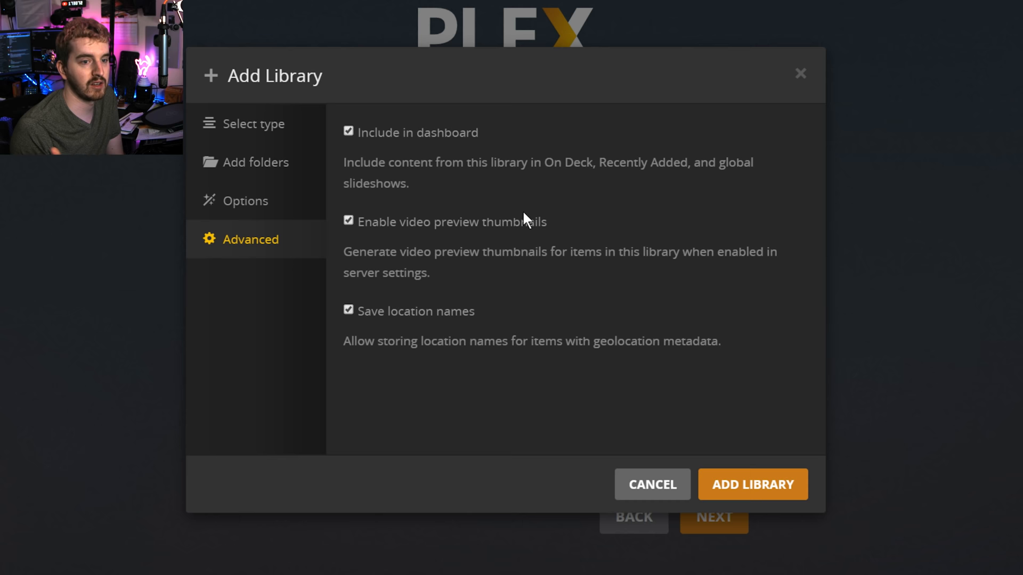
pyautogui.moveTo(370, 347)
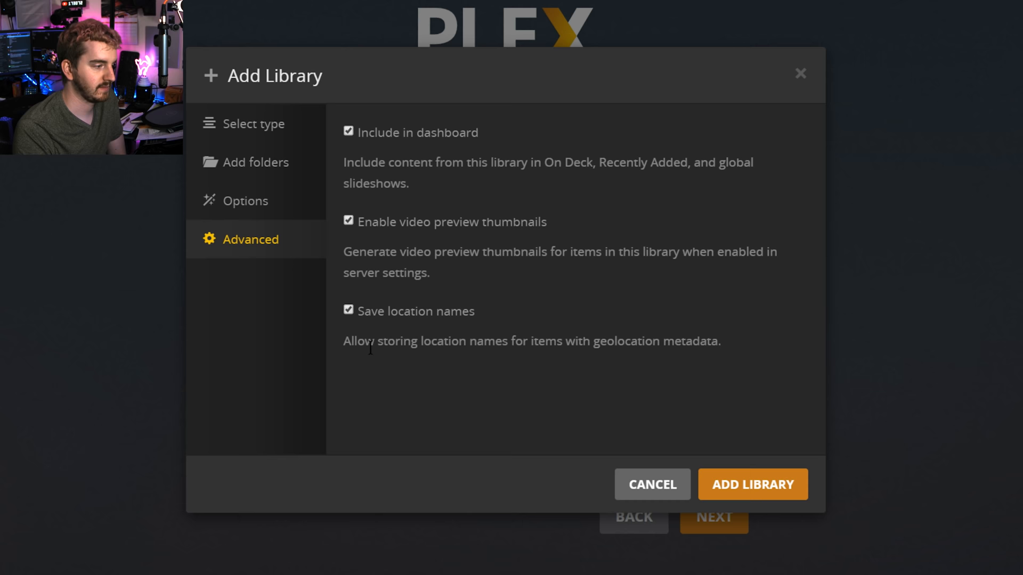
pyautogui.moveTo(505, 316)
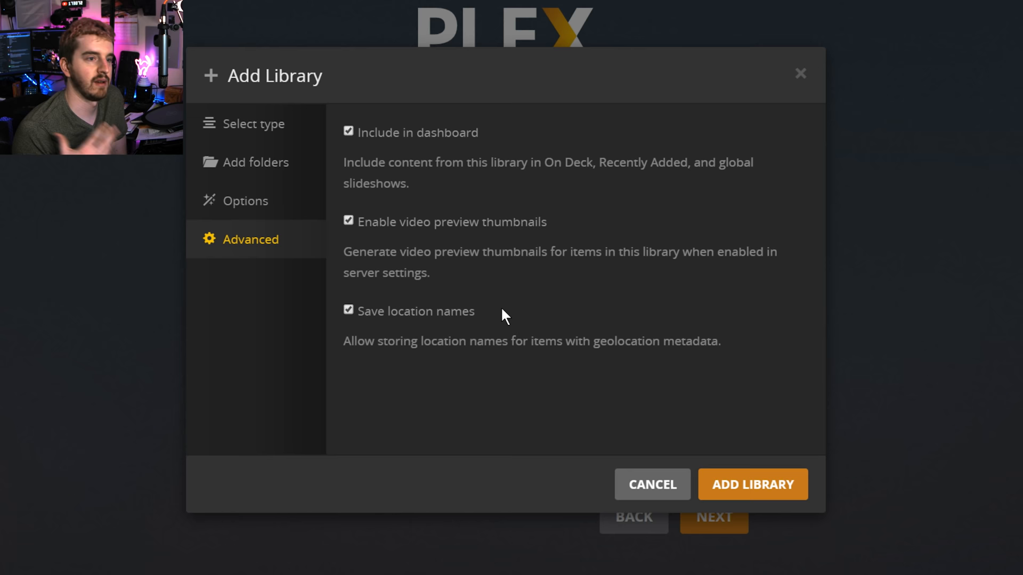
pyautogui.moveTo(413, 298)
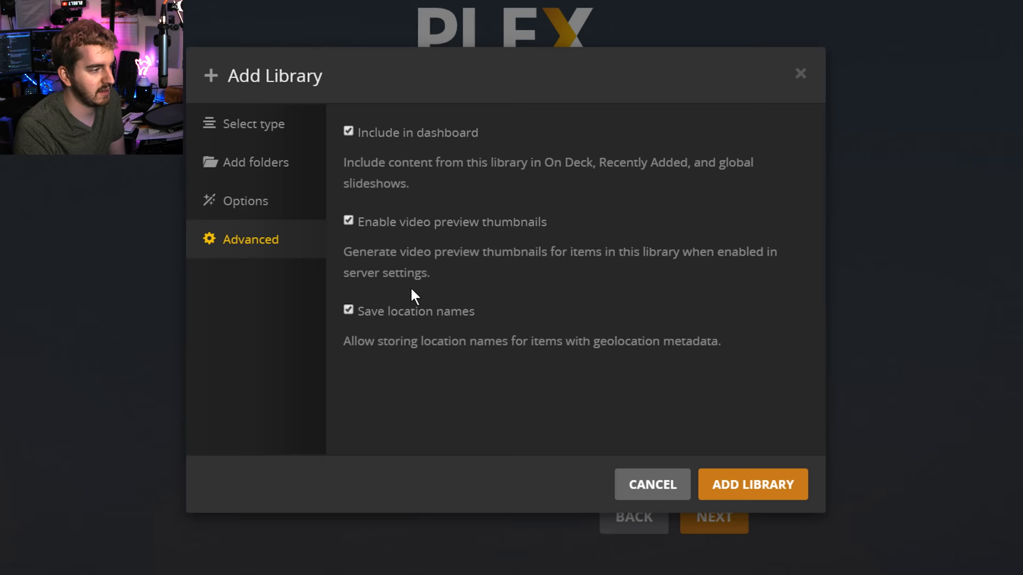
pyautogui.click(751, 484)
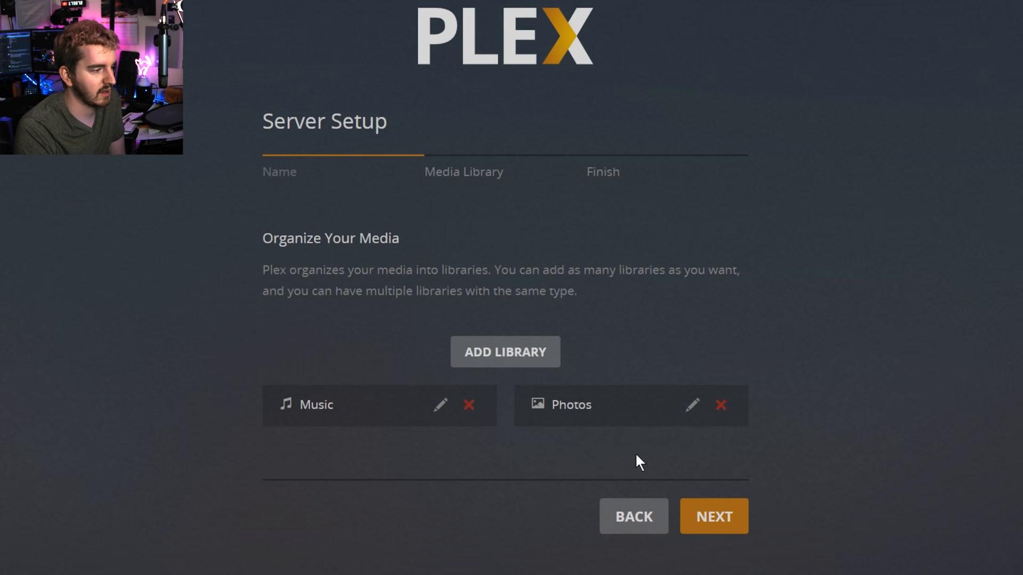
# Start a new Movies library with F:\Movies as its media folder
pyautogui.click(504, 352)
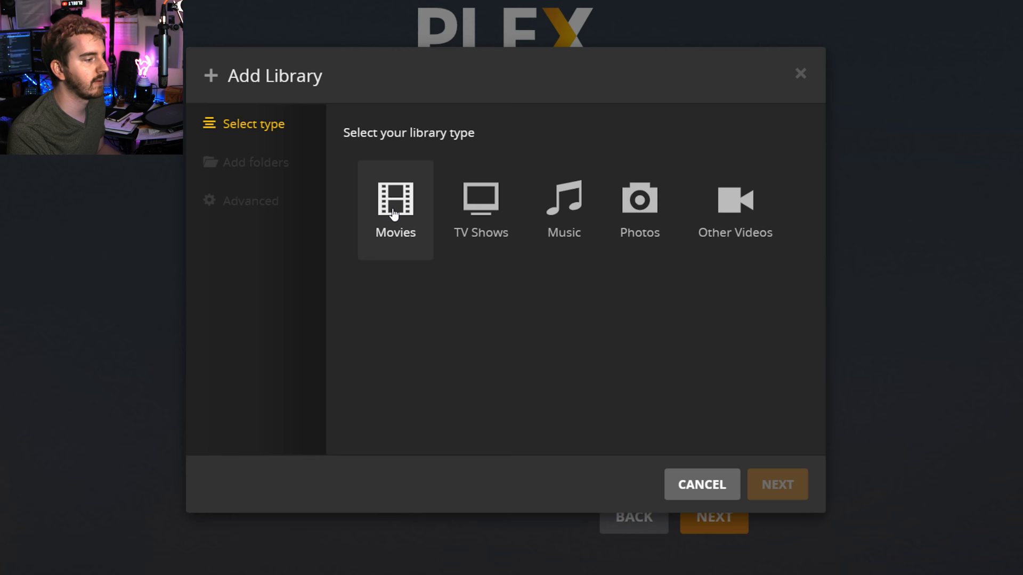
pyautogui.click(776, 484)
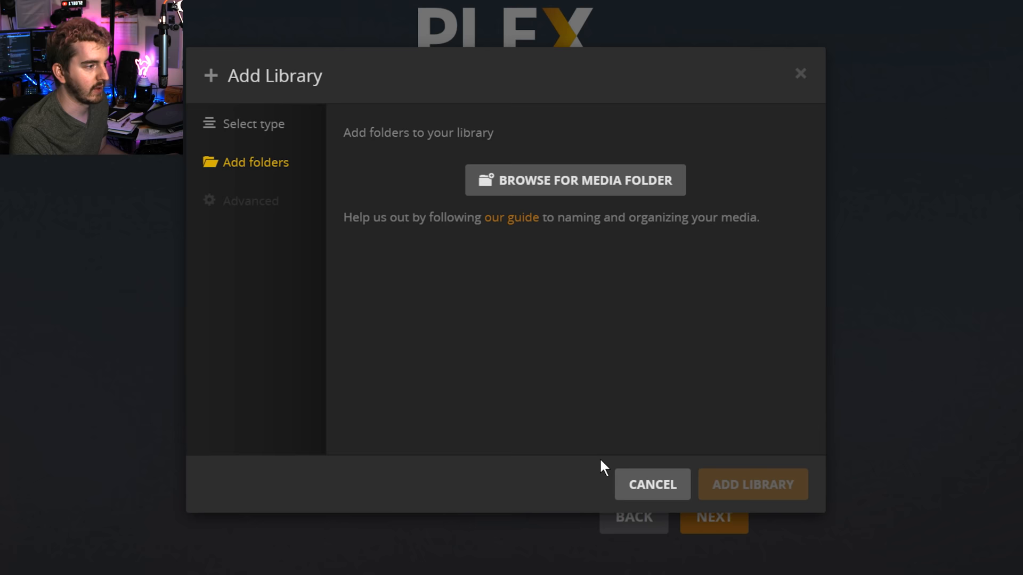
pyautogui.click(574, 180)
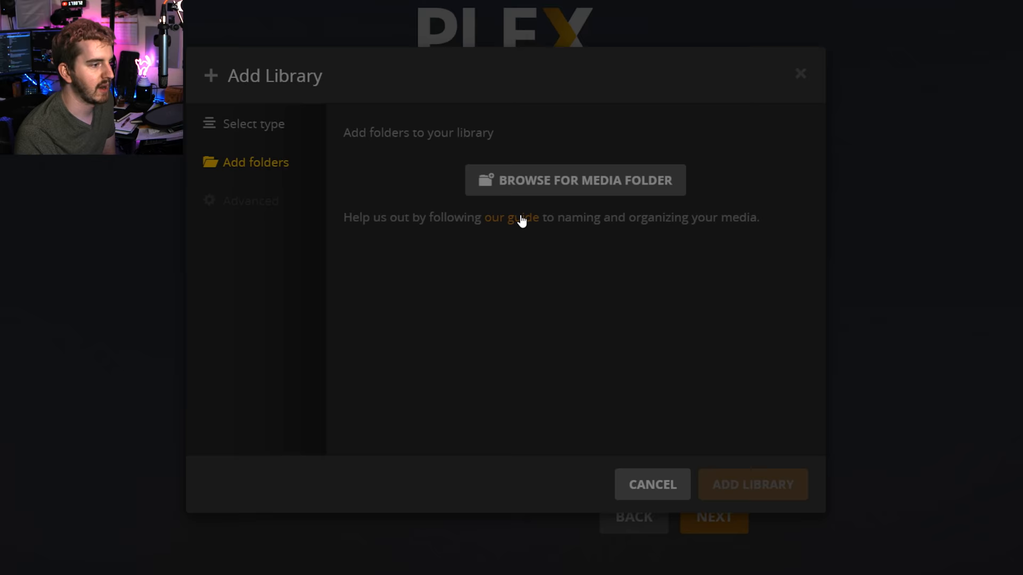
pyautogui.click(574, 180)
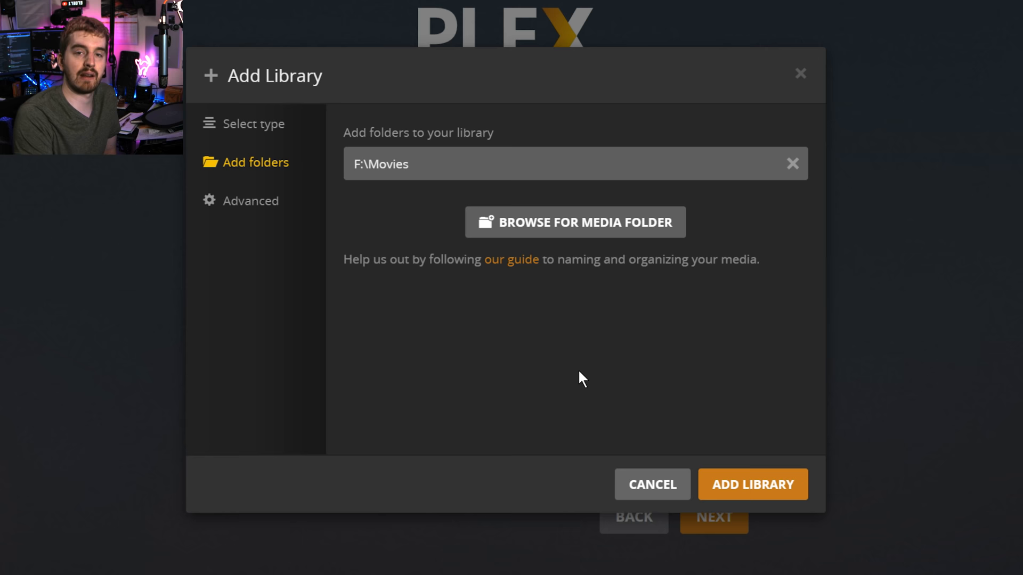
# In Advanced, keep 'Show collections and their items' and Plex Movie as the agent
pyautogui.click(250, 201)
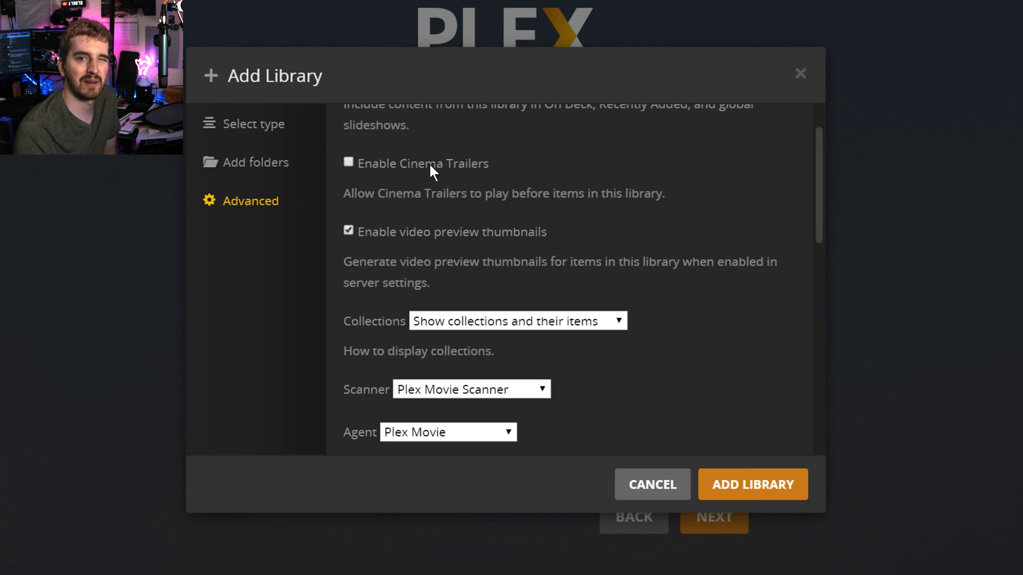
pyautogui.scroll(-3)
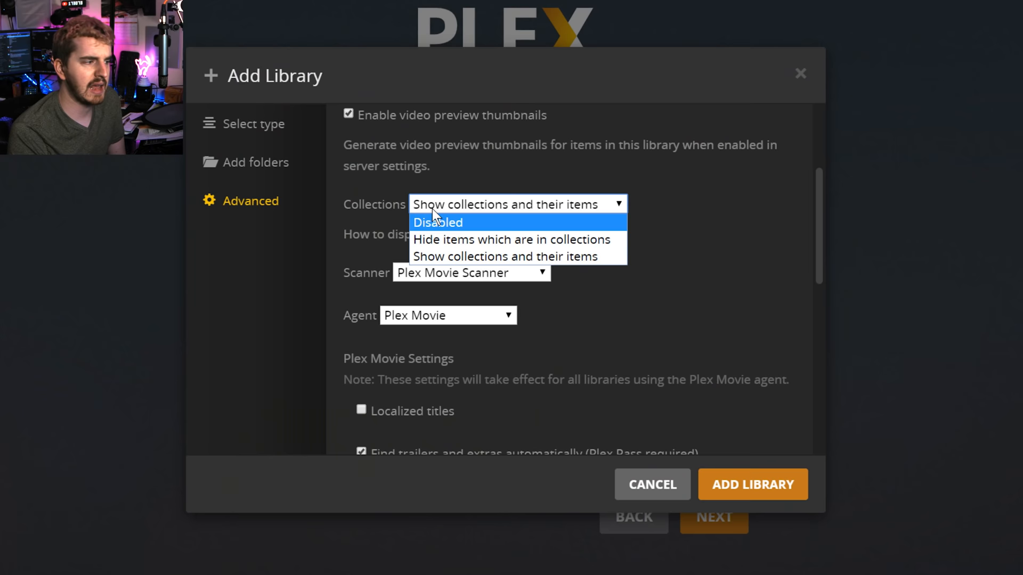
pyautogui.click(504, 256)
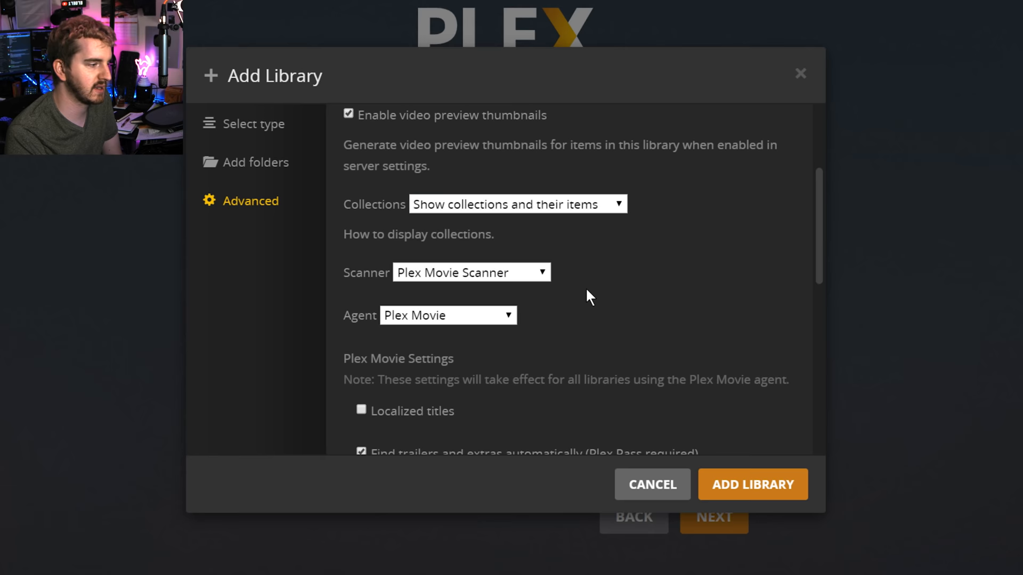
pyautogui.click(470, 271)
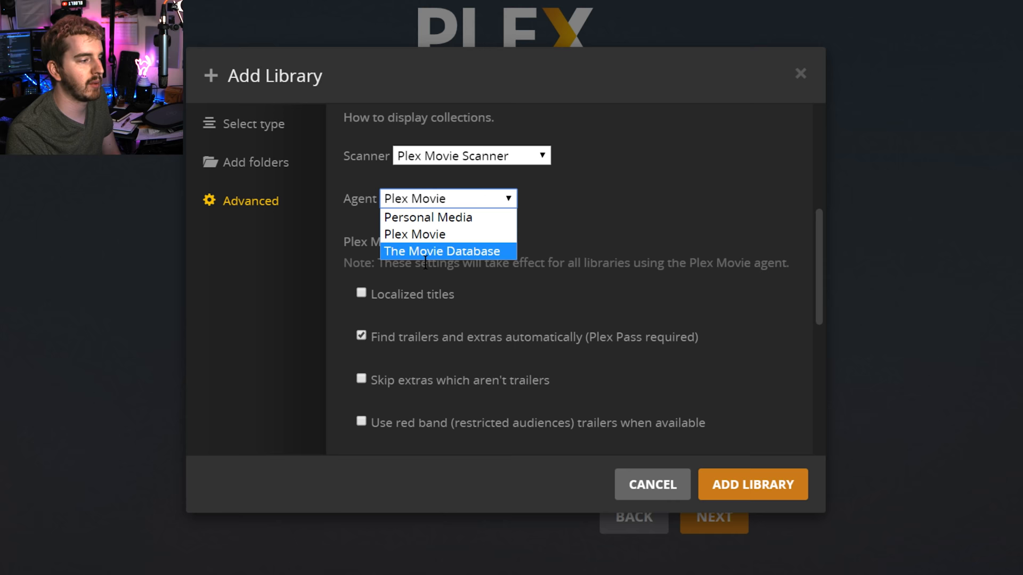
pyautogui.click(414, 234)
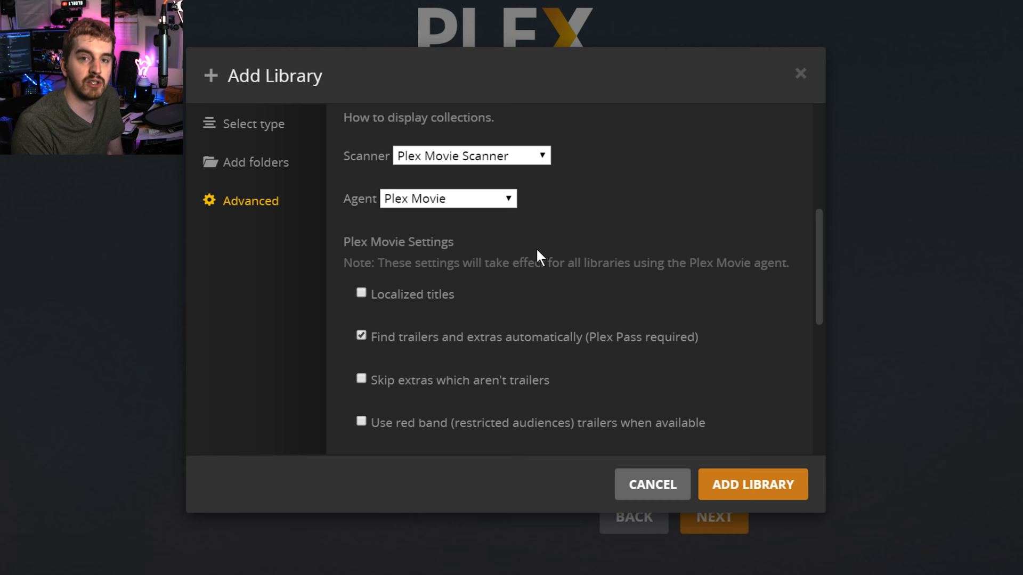
# Set the ratings source to IMDb, enable collection info, and add the Movies library
pyautogui.scroll(-3)
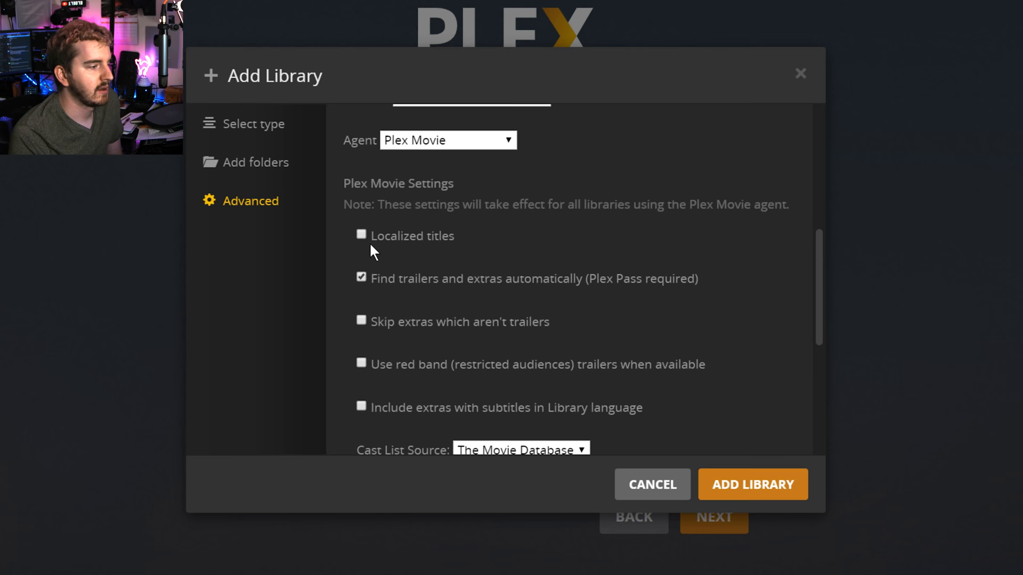
pyautogui.moveTo(395, 249)
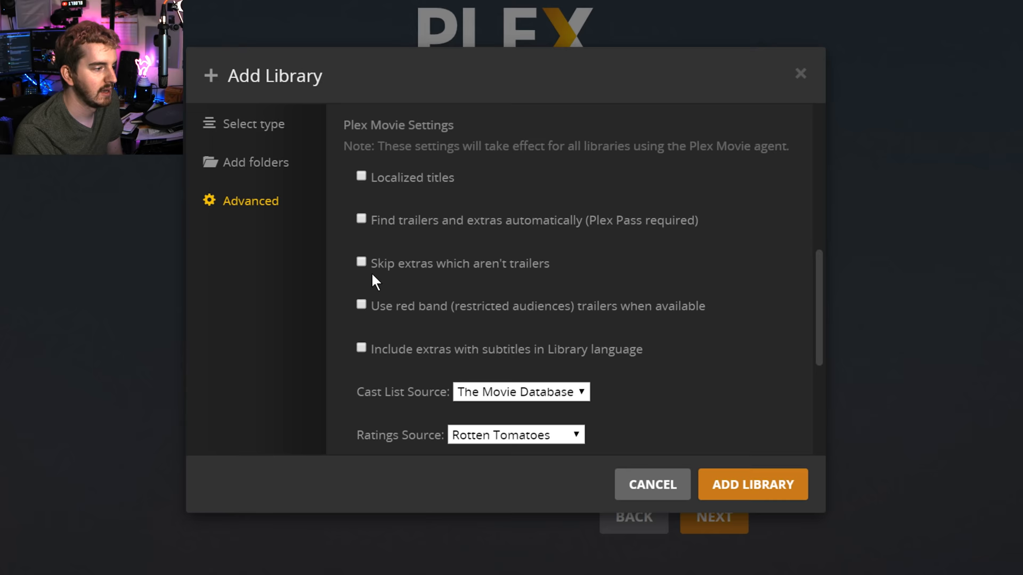
pyautogui.scroll(-3)
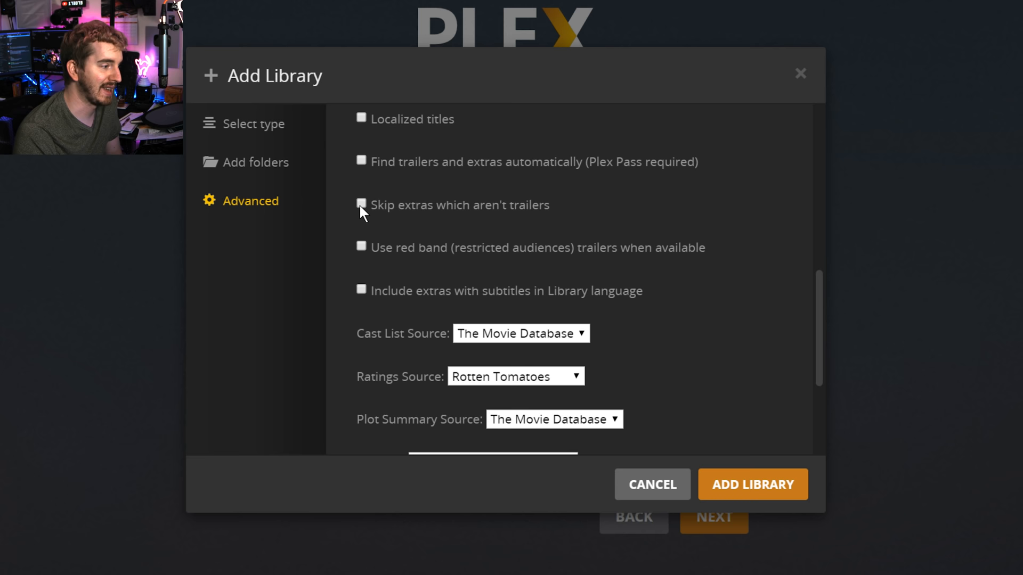
pyautogui.moveTo(581, 273)
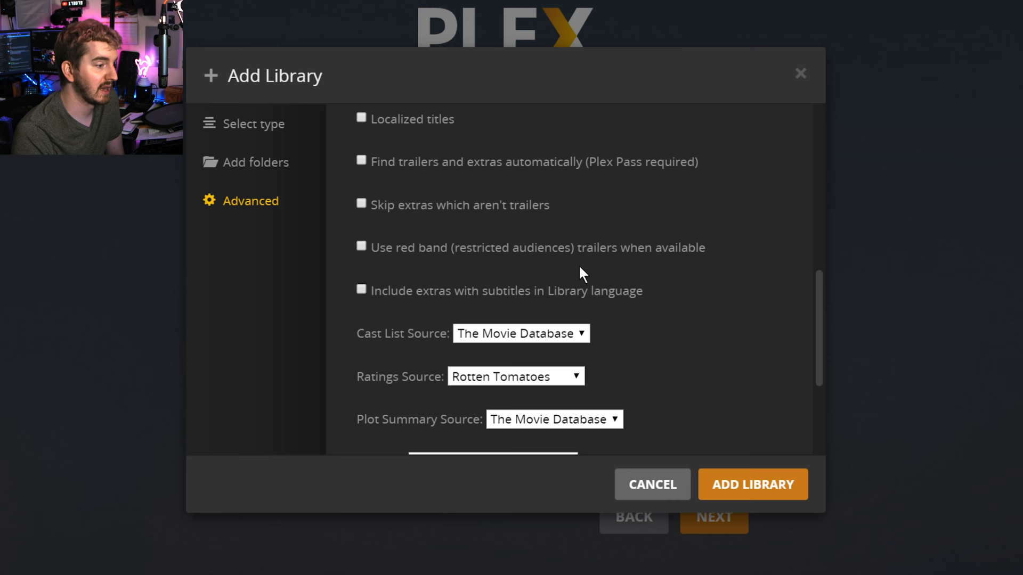
pyautogui.scroll(-3)
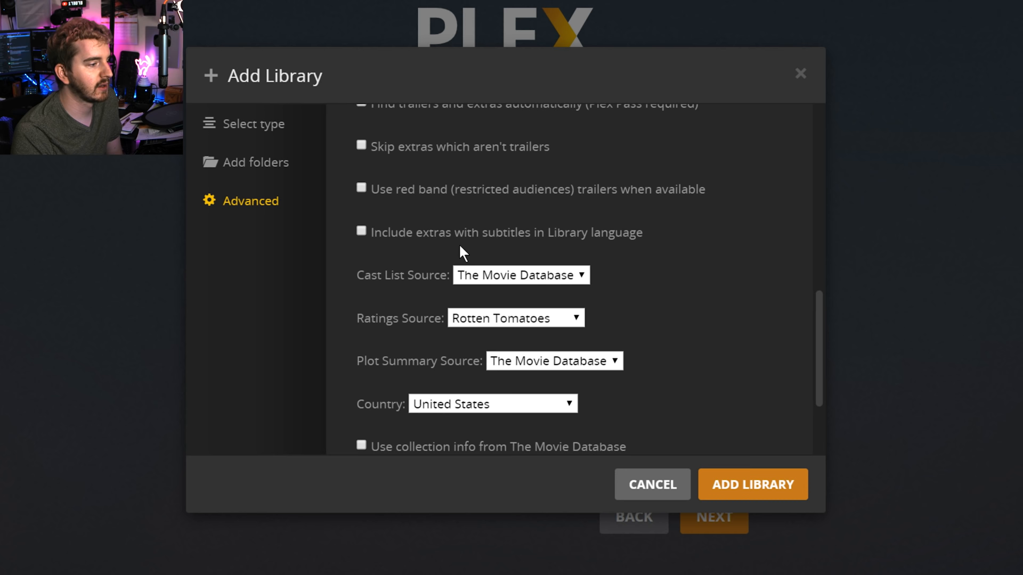
pyautogui.moveTo(373, 230)
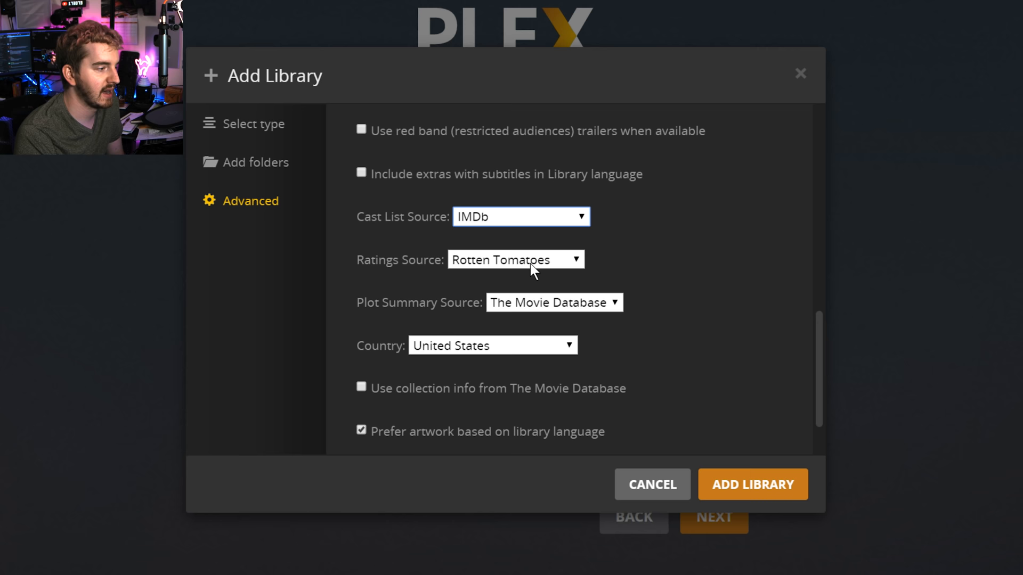
pyautogui.click(554, 302)
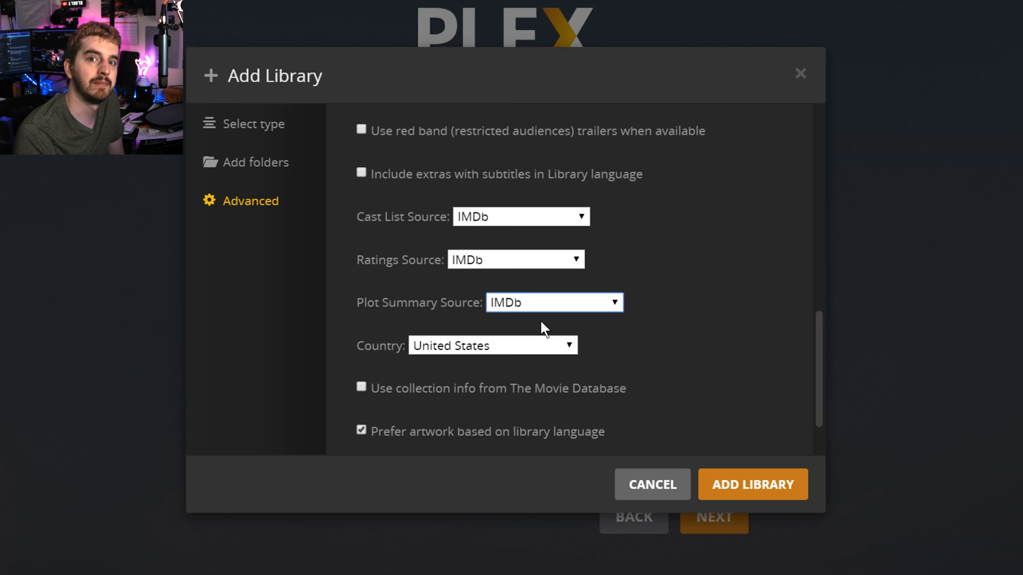
pyautogui.scroll(-3)
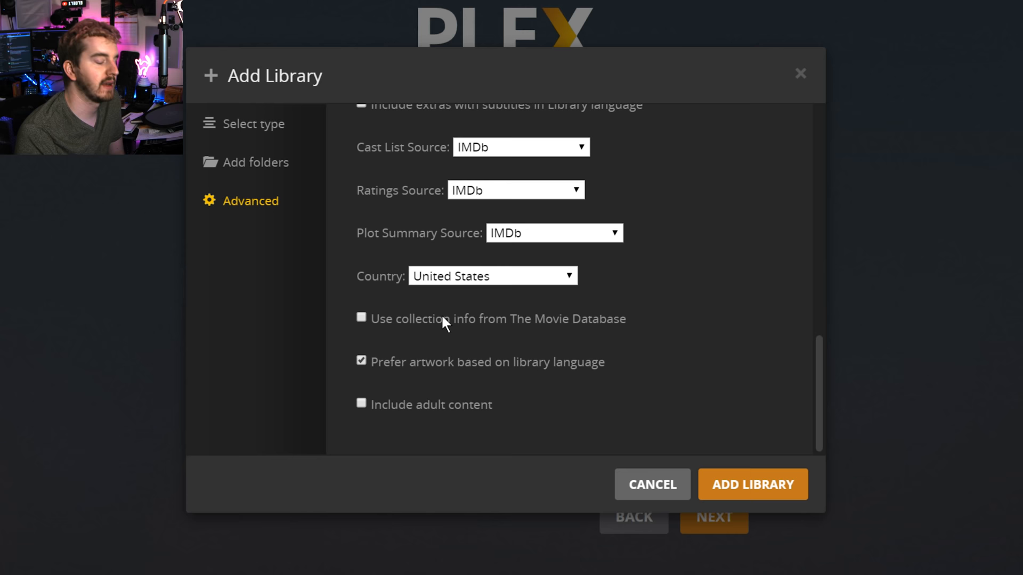
pyautogui.click(361, 317)
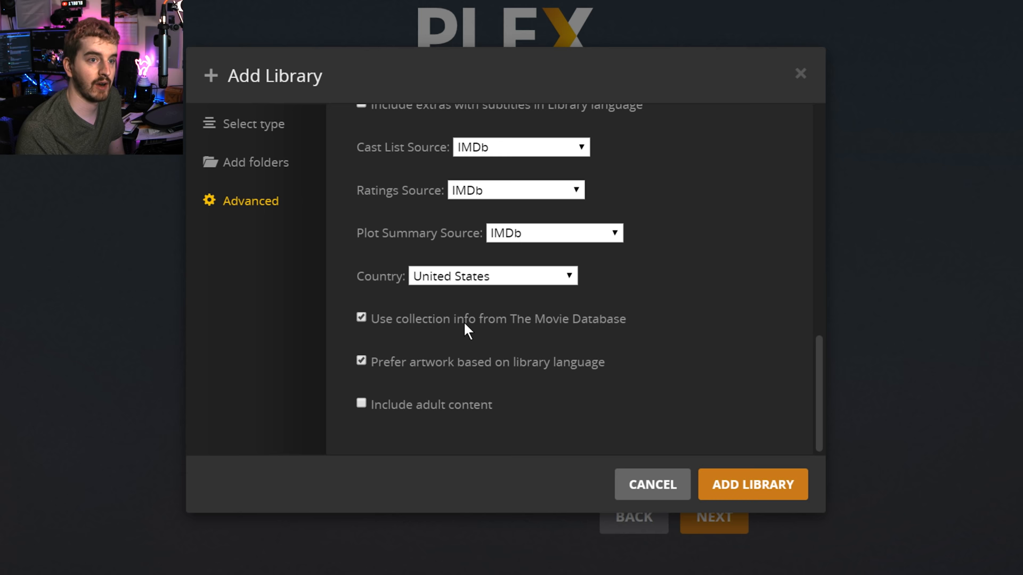
pyautogui.moveTo(455, 331)
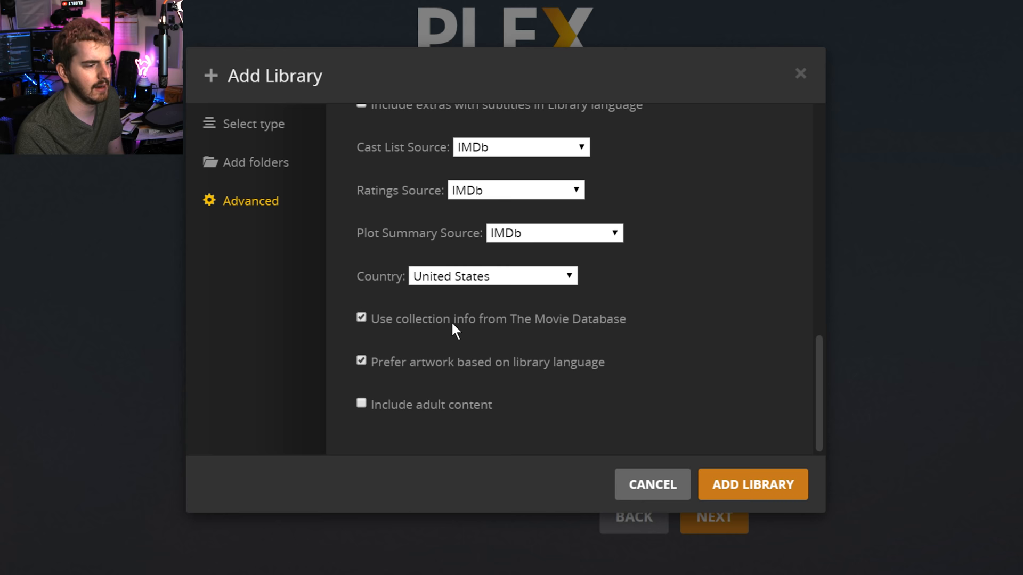
pyautogui.click(751, 483)
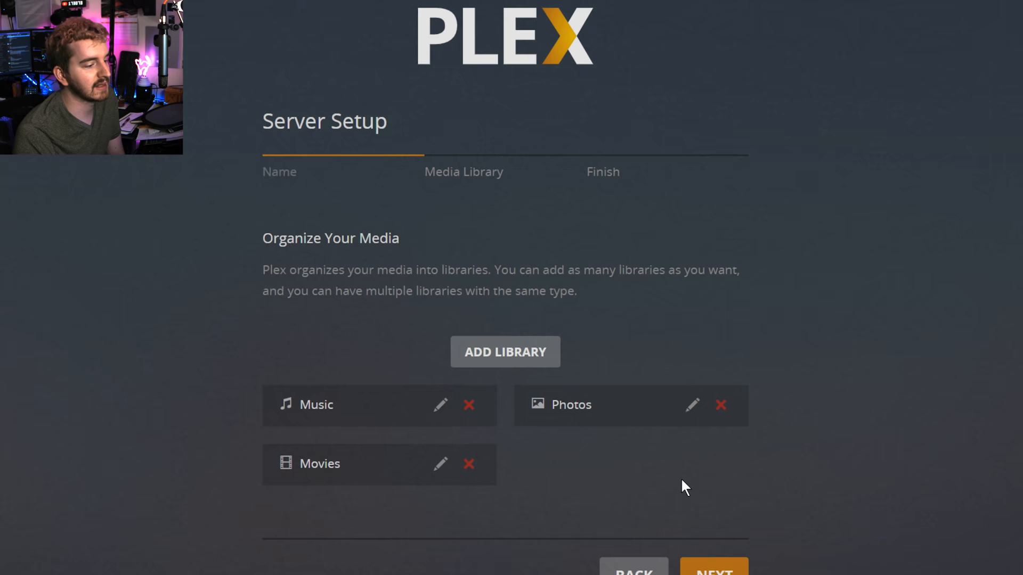
# Add a TV Shows library with Seasons set to 'Hide for single-season series'
pyautogui.click(504, 351)
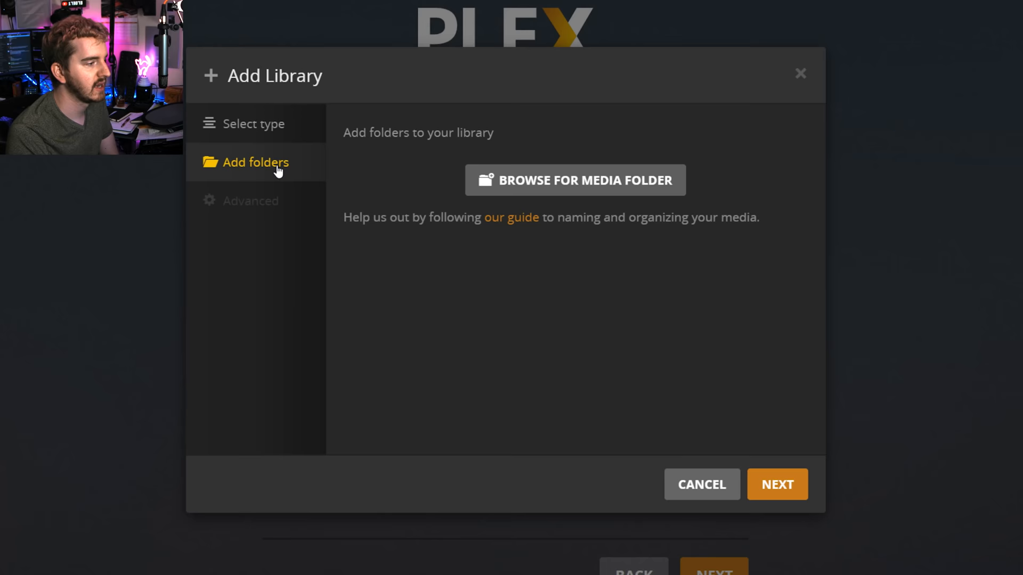
pyautogui.click(251, 202)
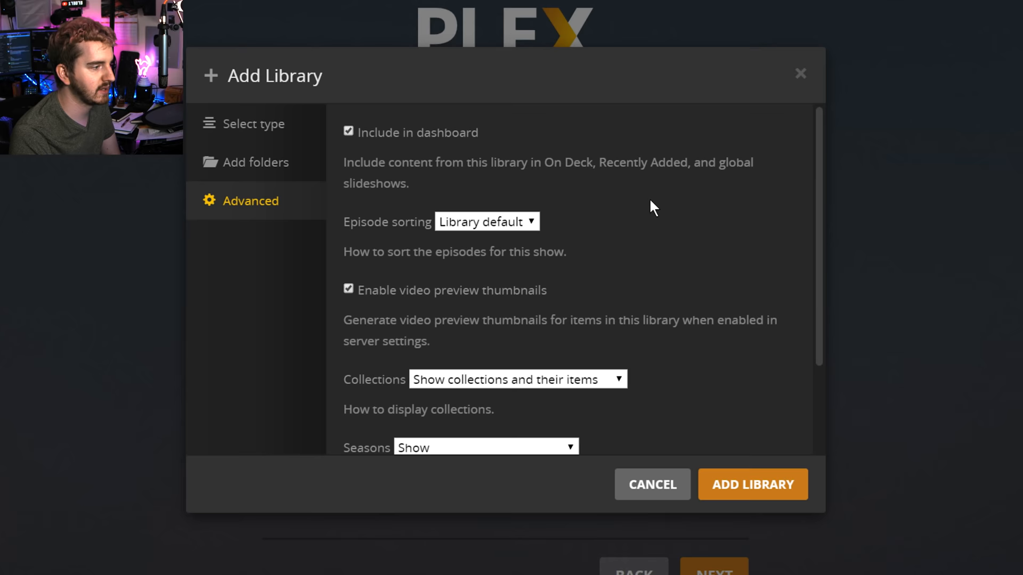
pyautogui.moveTo(600, 267)
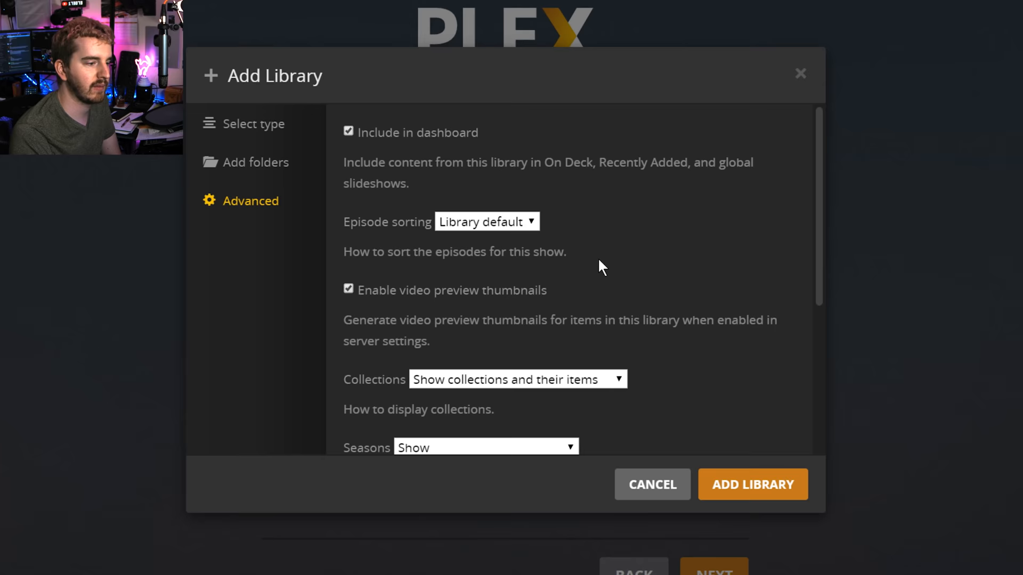
pyautogui.scroll(-3)
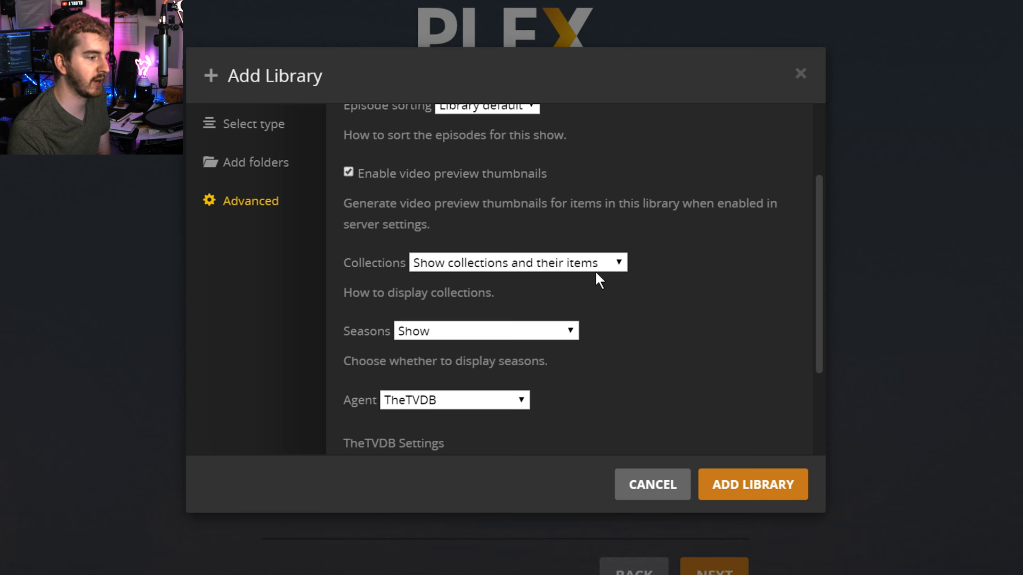
pyautogui.click(486, 330)
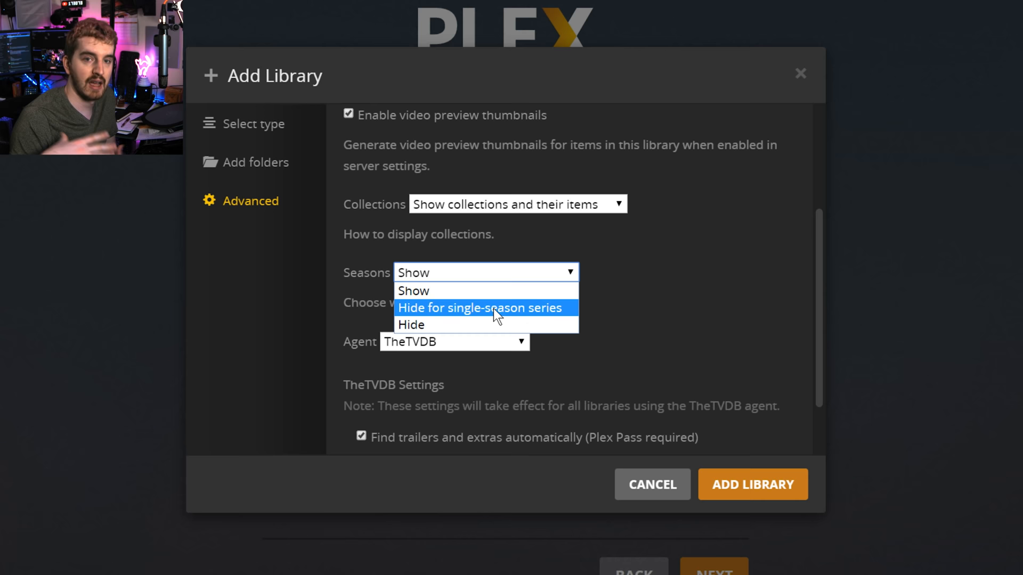
pyautogui.click(481, 308)
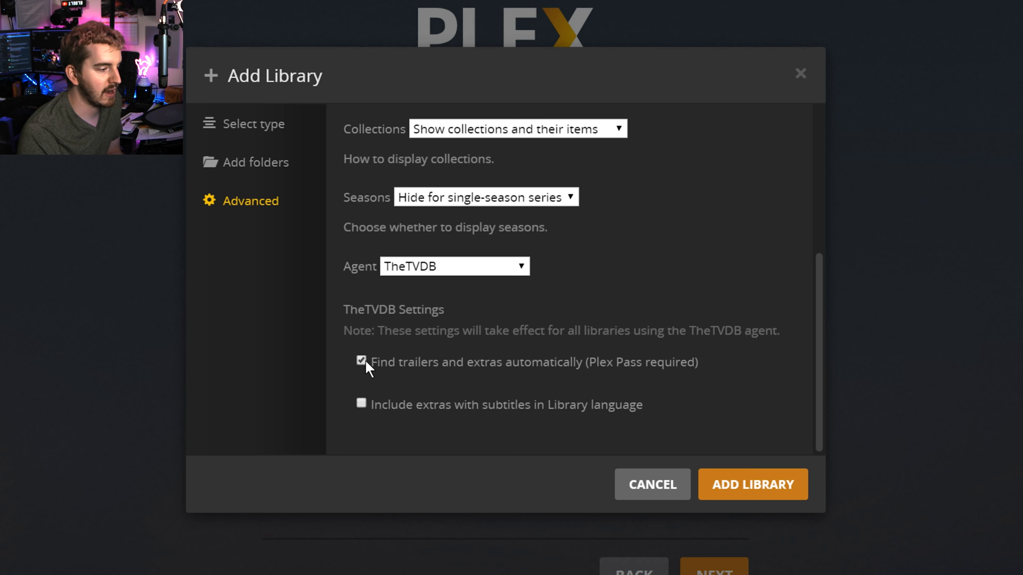
pyautogui.click(751, 484)
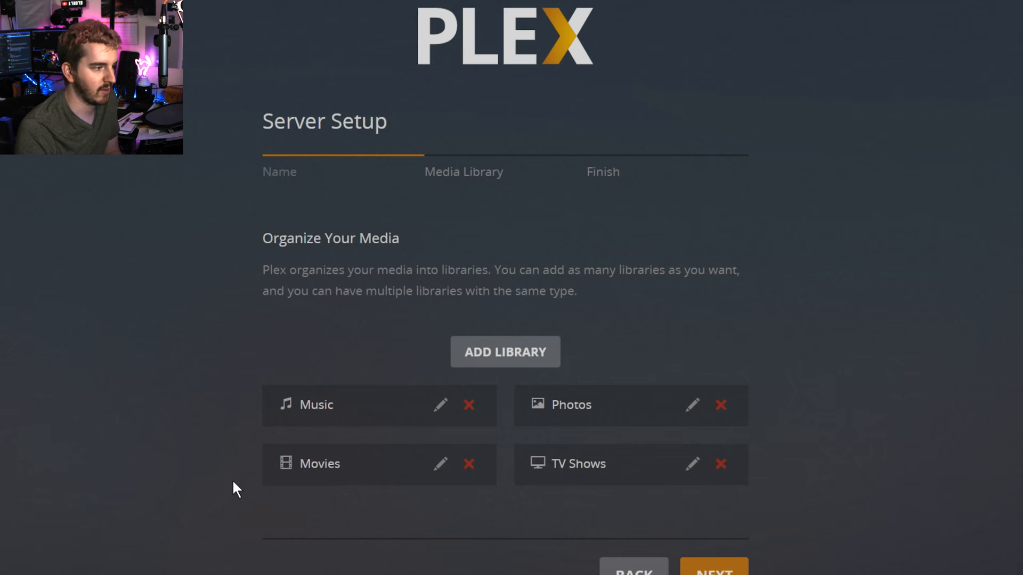
# Add an Other Videos library named 'Gameplay Recordings' from E:\record, keeping collections shown with items
pyautogui.click(505, 352)
pyautogui.write('G')
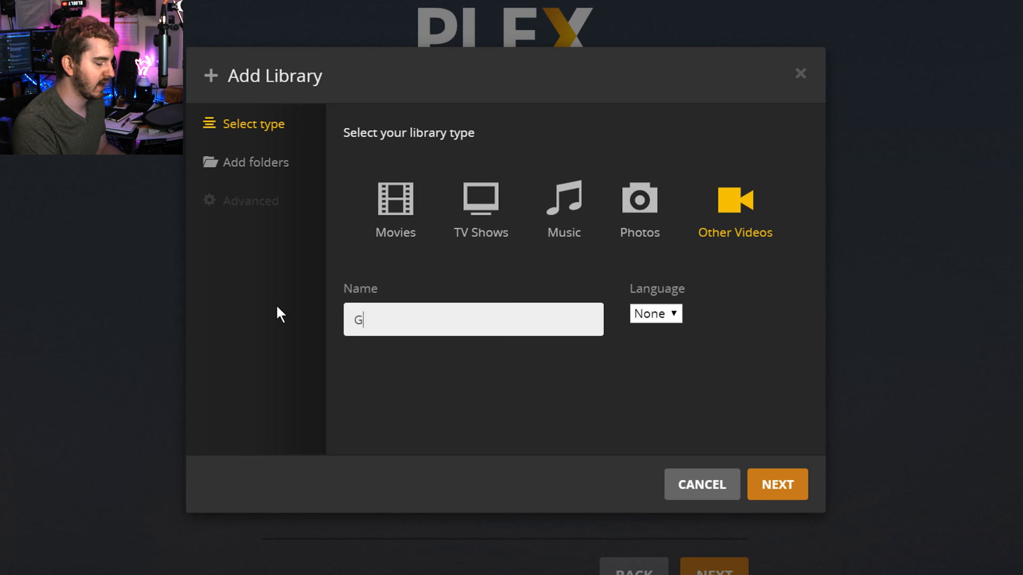
pyautogui.write('ameplay Recordings')
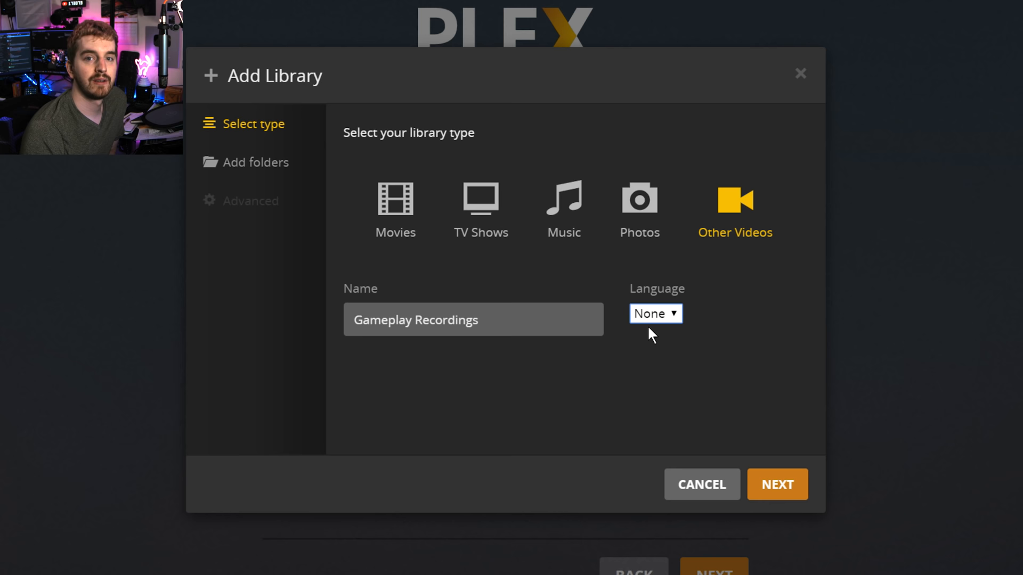
pyautogui.click(776, 484)
pyautogui.write('E:\\record')
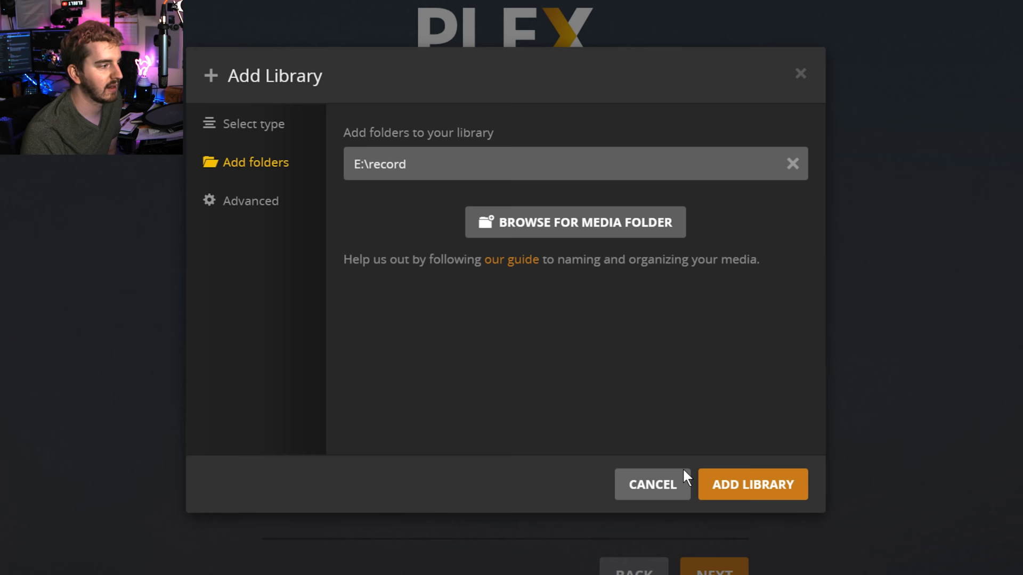
pyautogui.click(250, 200)
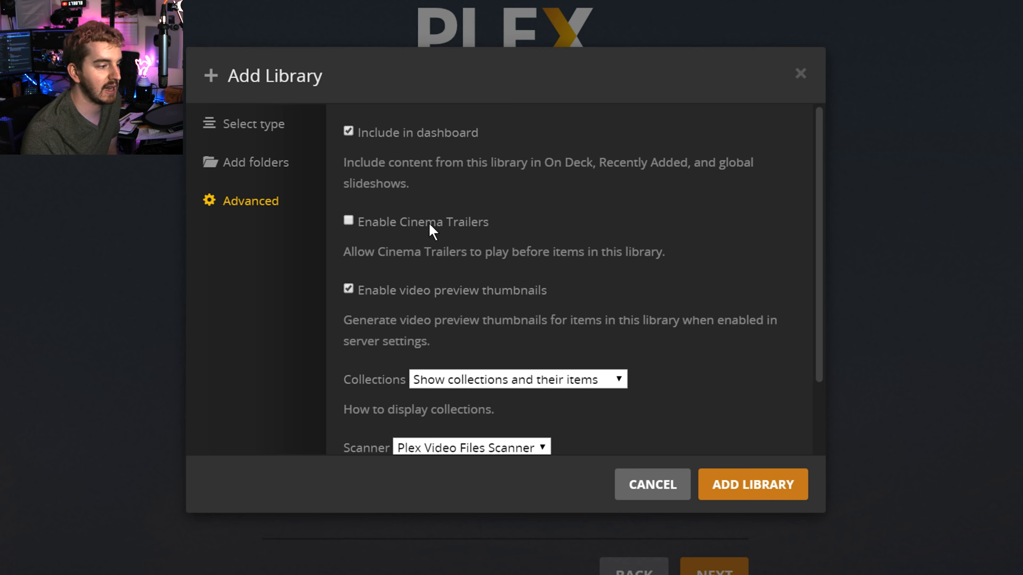
pyautogui.click(515, 292)
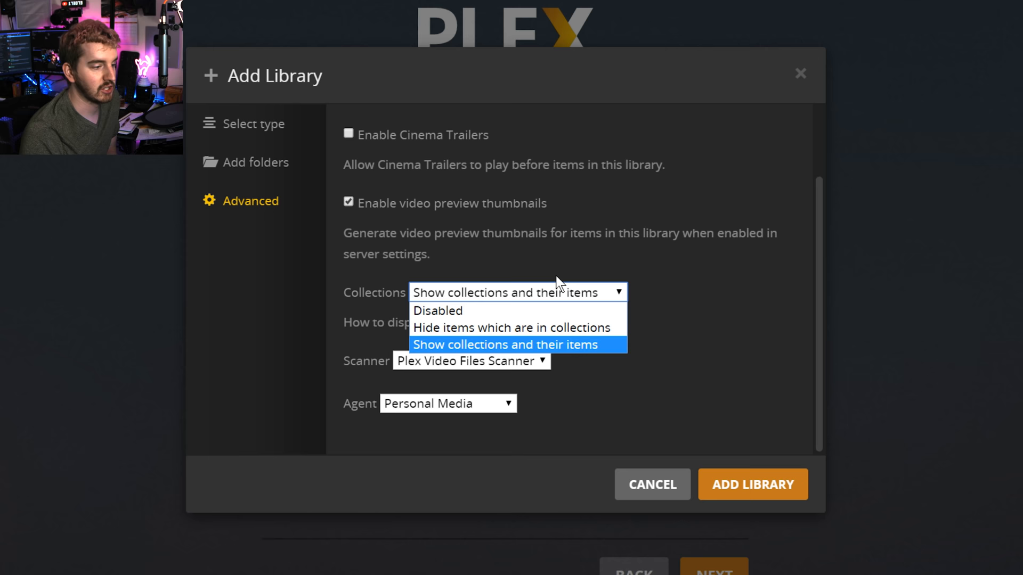
pyautogui.click(506, 344)
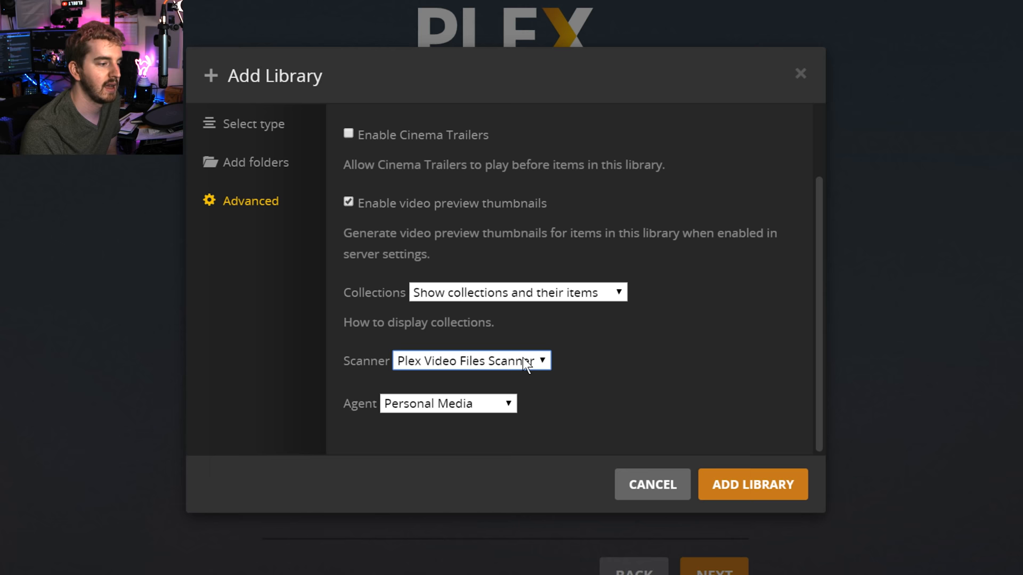
pyautogui.moveTo(519, 365)
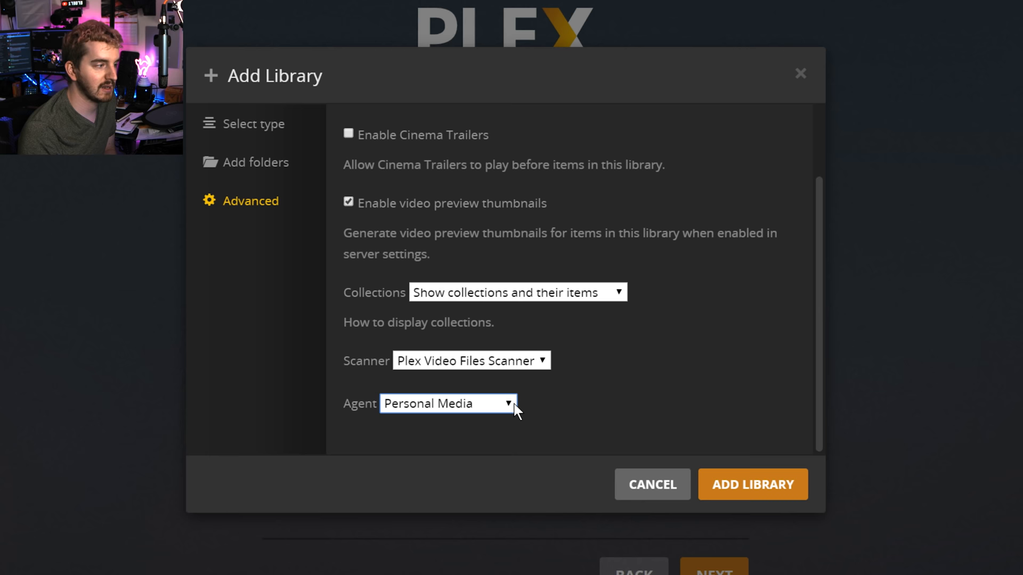
pyautogui.click(751, 484)
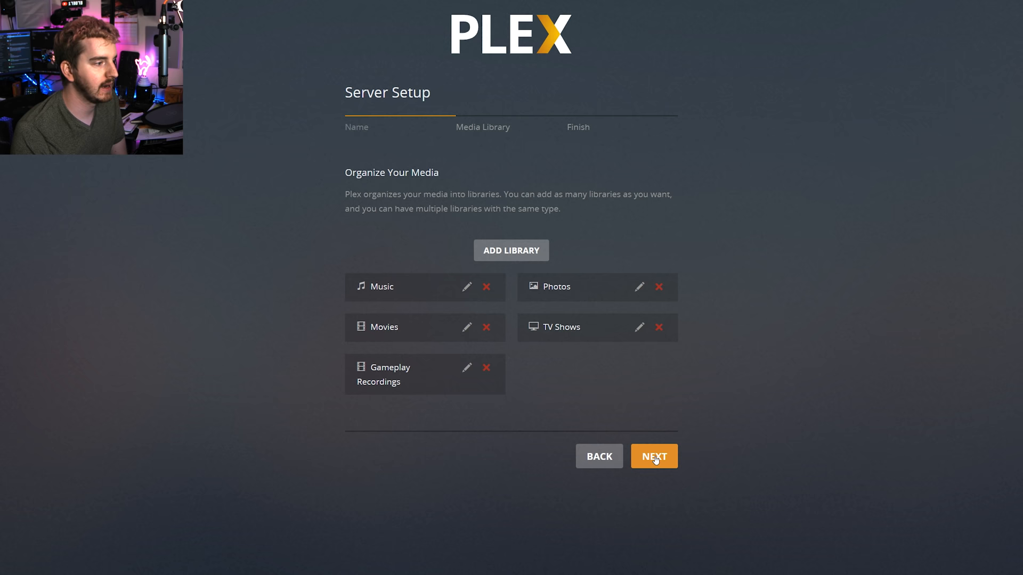
# Reach the Finish step of setup and go to the Plex apps download page
pyautogui.click(653, 456)
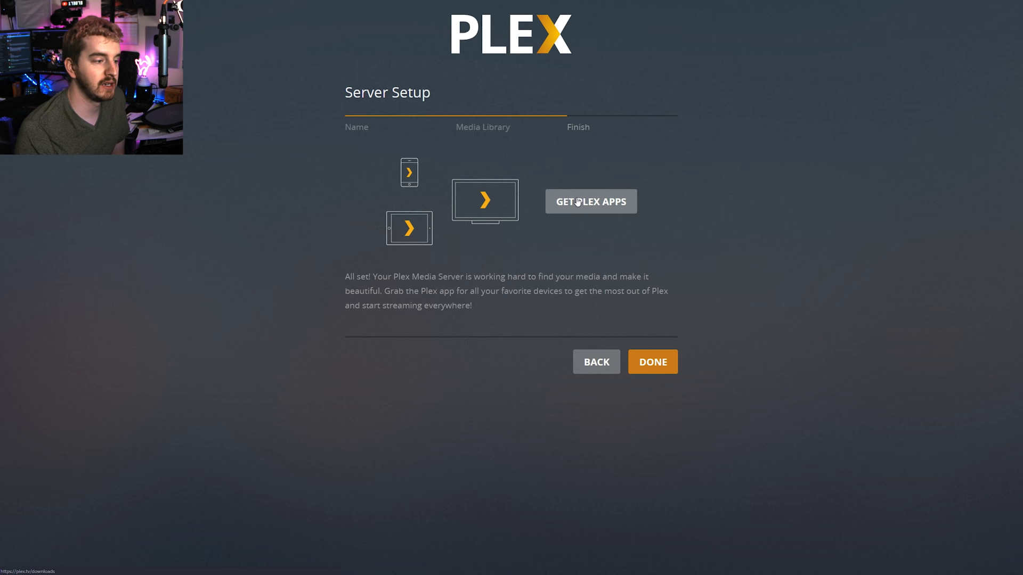
pyautogui.click(590, 202)
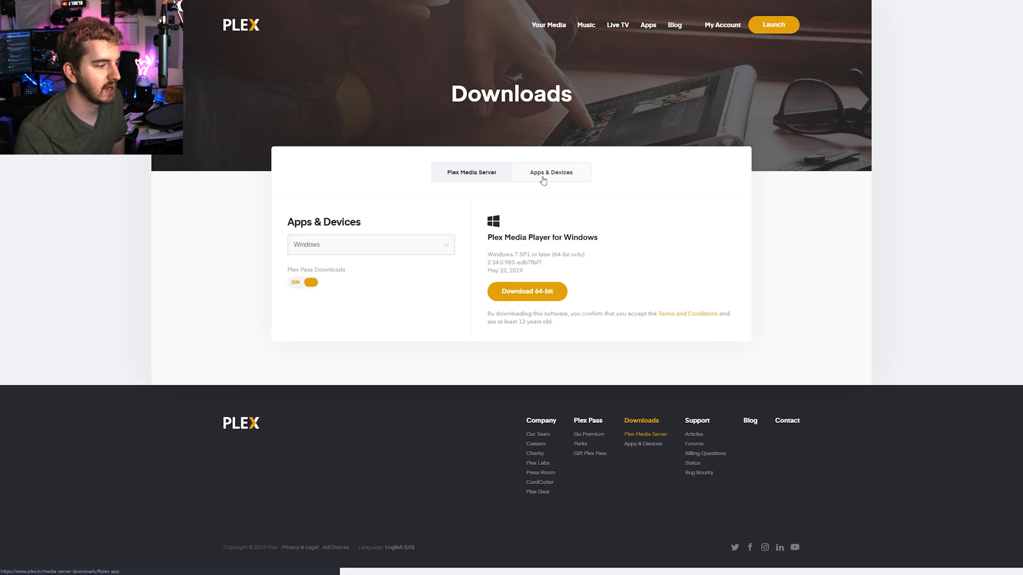
# View the Plex Media Server downloads and their platform list on the Downloads page
pyautogui.click(551, 172)
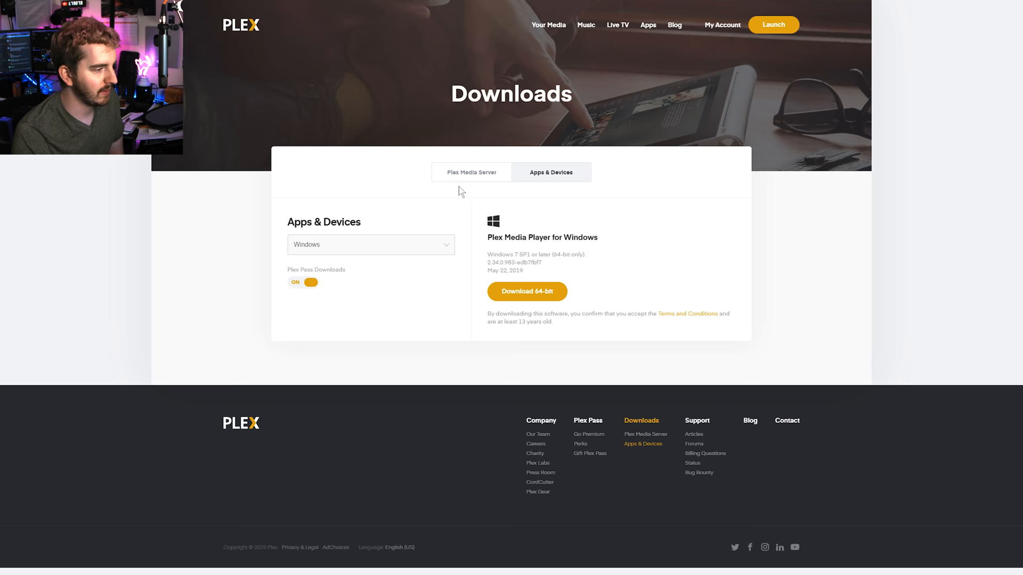
pyautogui.click(471, 173)
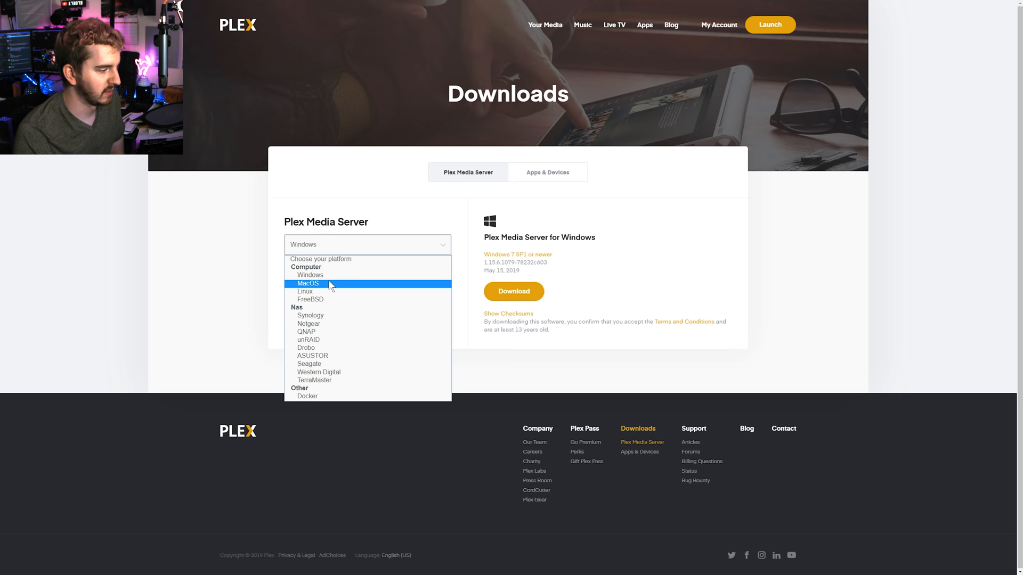
pyautogui.click(547, 172)
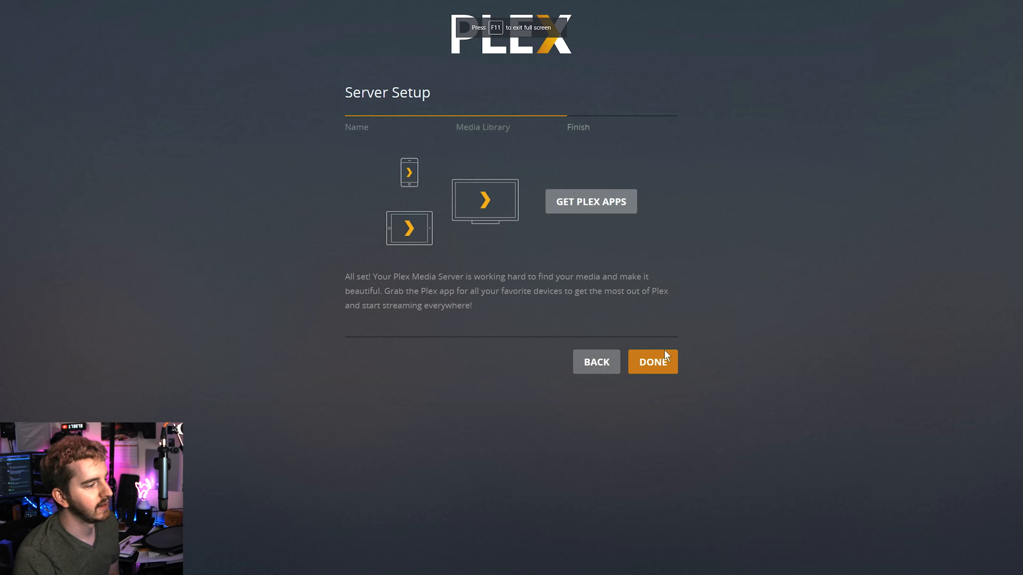
# Complete server setup with DONE so the Plex Web dashboard opens
pyautogui.click(652, 362)
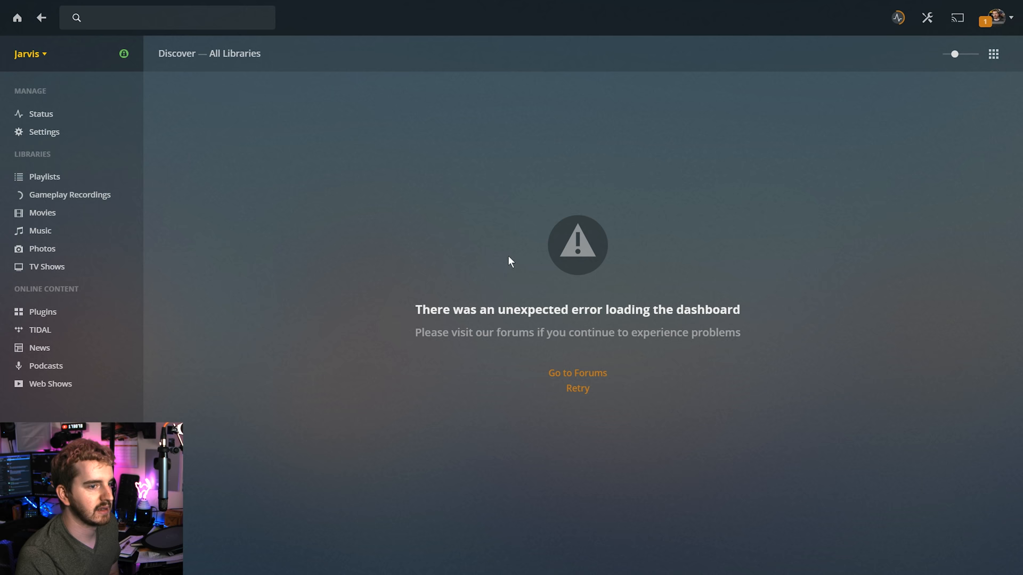
pyautogui.click(40, 230)
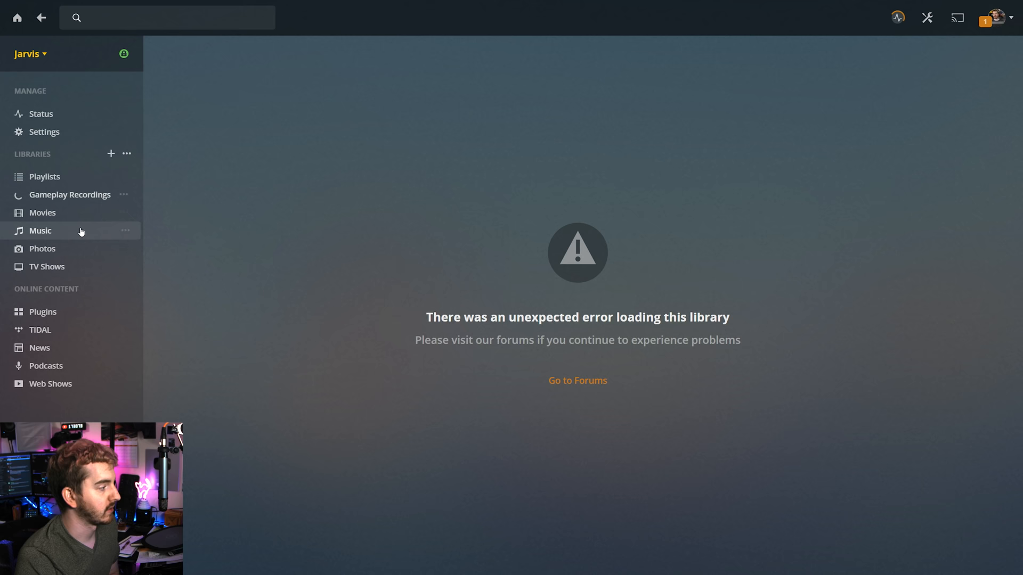
pyautogui.moveTo(402, 205)
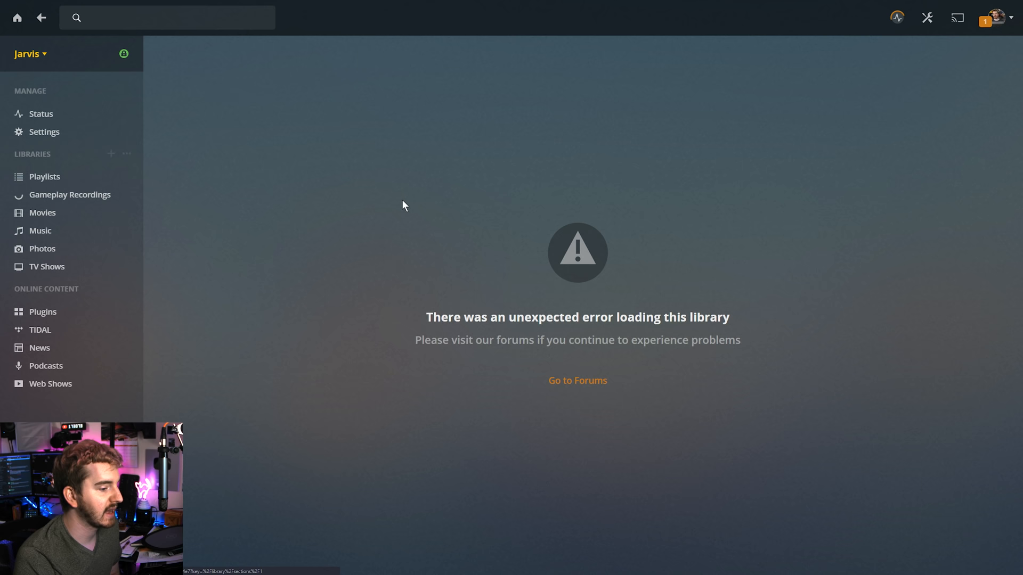
pyautogui.click(45, 131)
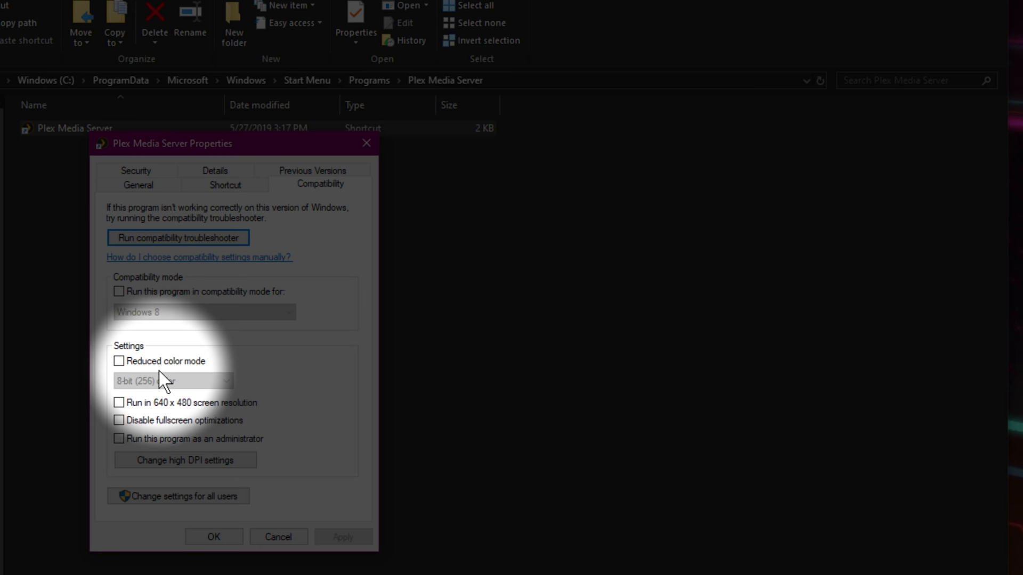
# Adjust a compatibility option on the Plex Media Server shortcut's Compatibility tab
pyautogui.click(119, 438)
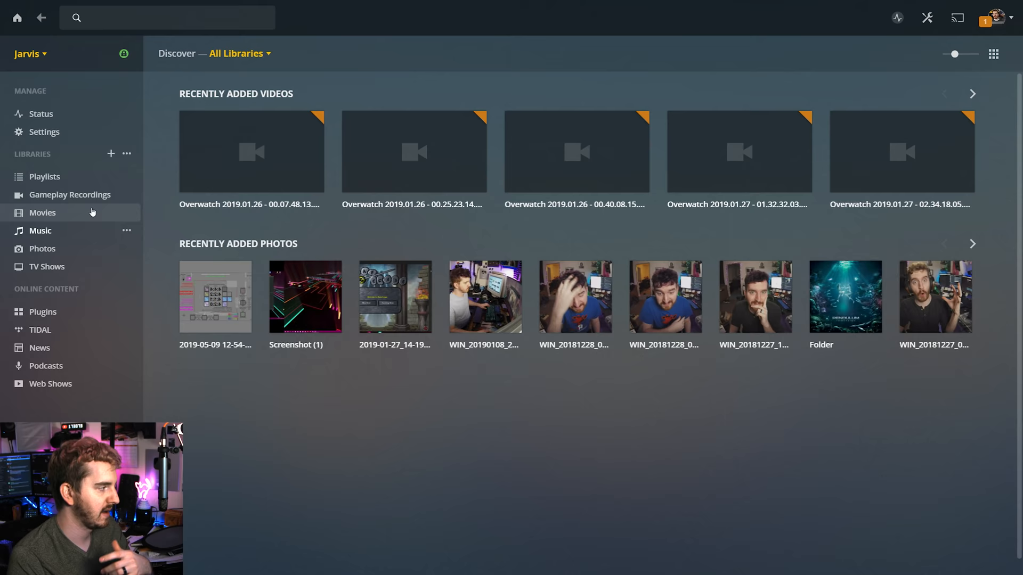
# Browse from Gameplay Recordings into the Photos library showing its 15 items
pyautogui.click(70, 194)
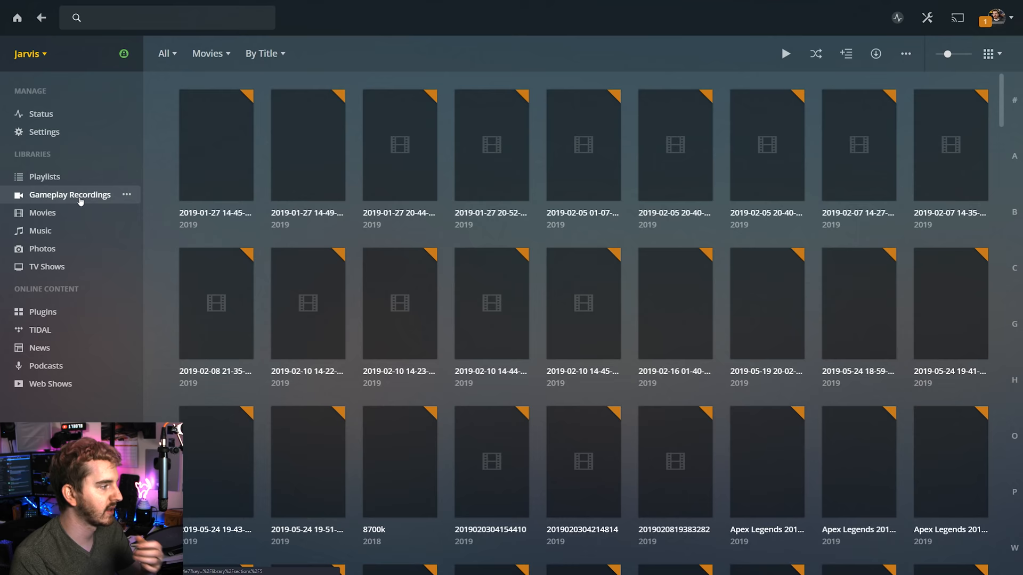
pyautogui.click(42, 248)
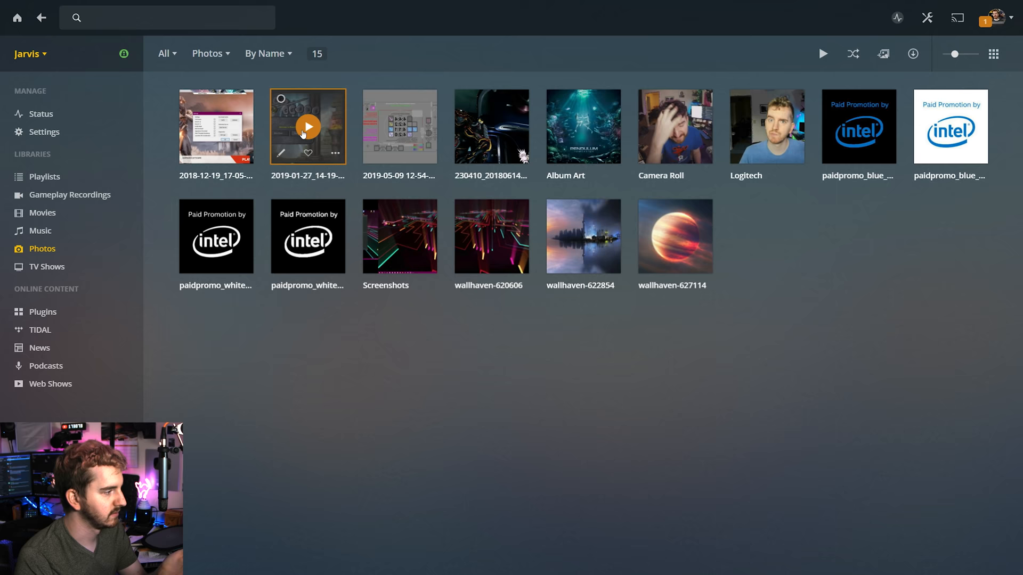
# View photos full-screen from the second picture, advance twice, then return to Home
pyautogui.click(306, 126)
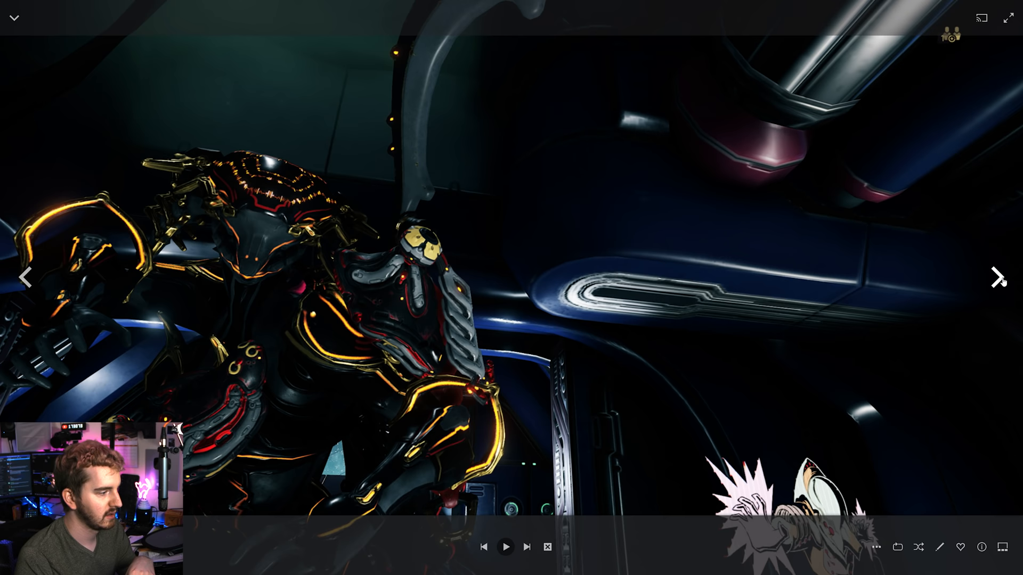
pyautogui.click(998, 277)
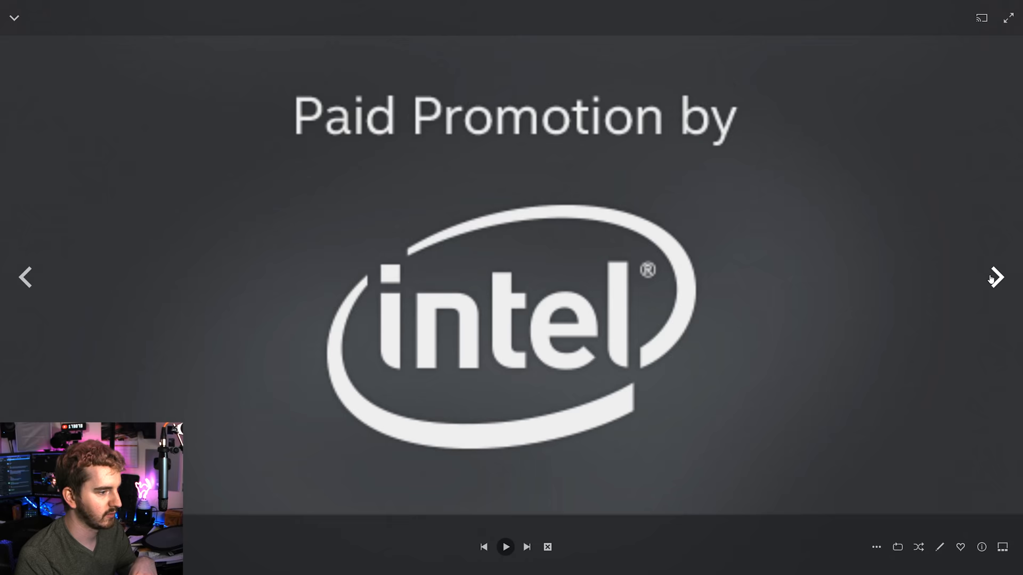
pyautogui.click(996, 277)
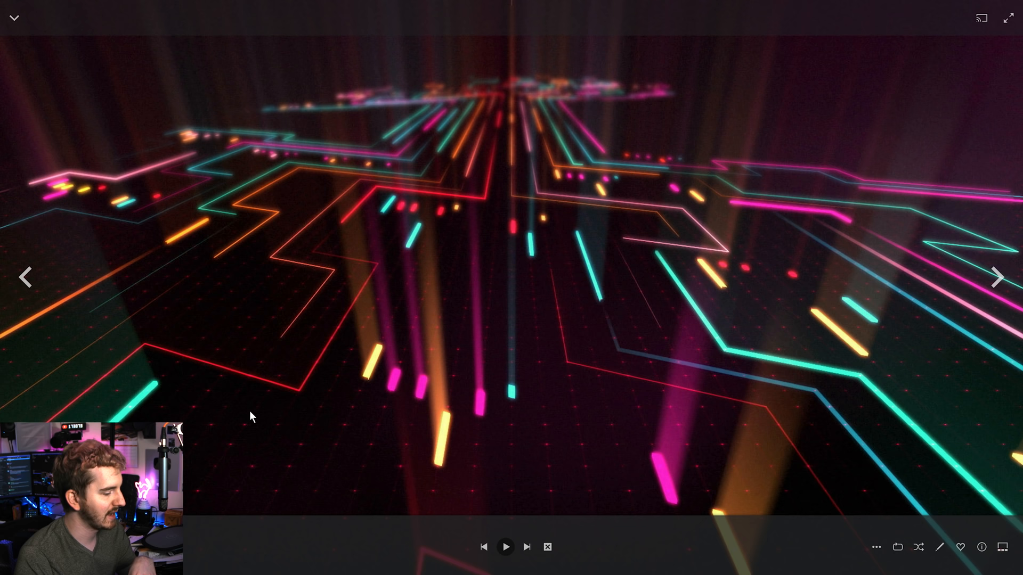
pyautogui.click(41, 18)
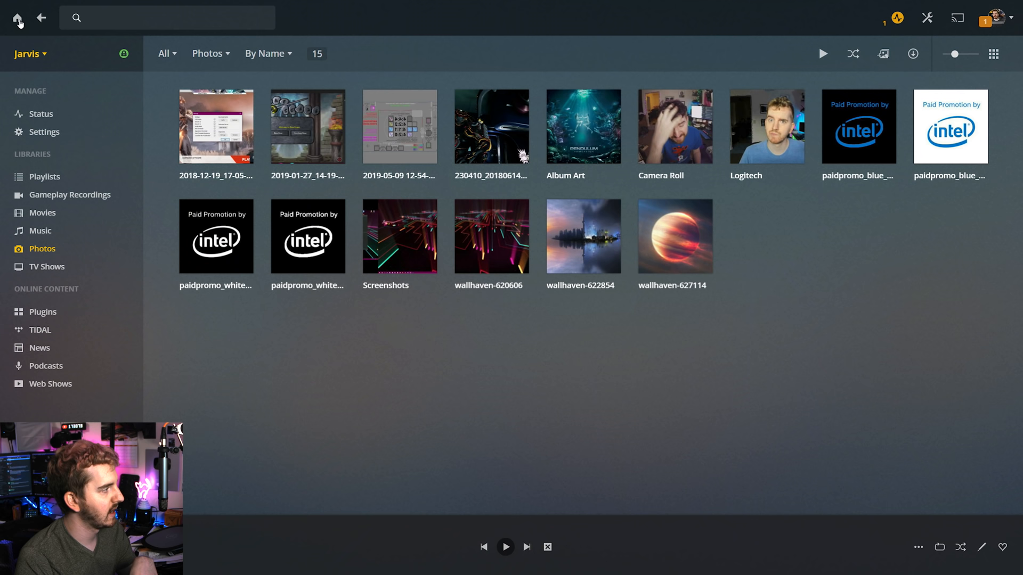
pyautogui.click(70, 194)
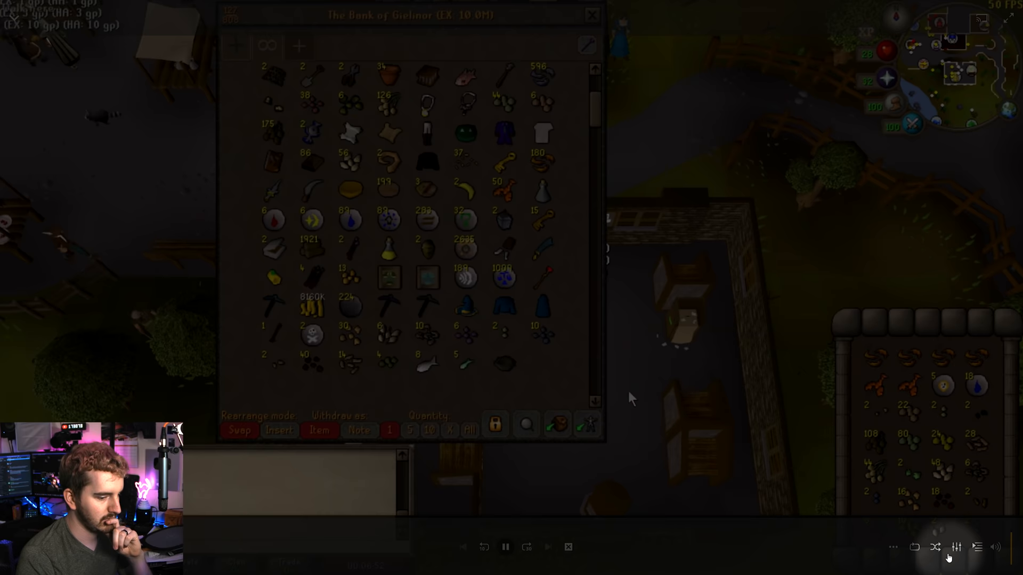
# Set the playing gameplay recording's quality to Convert to 480p
pyautogui.click(957, 547)
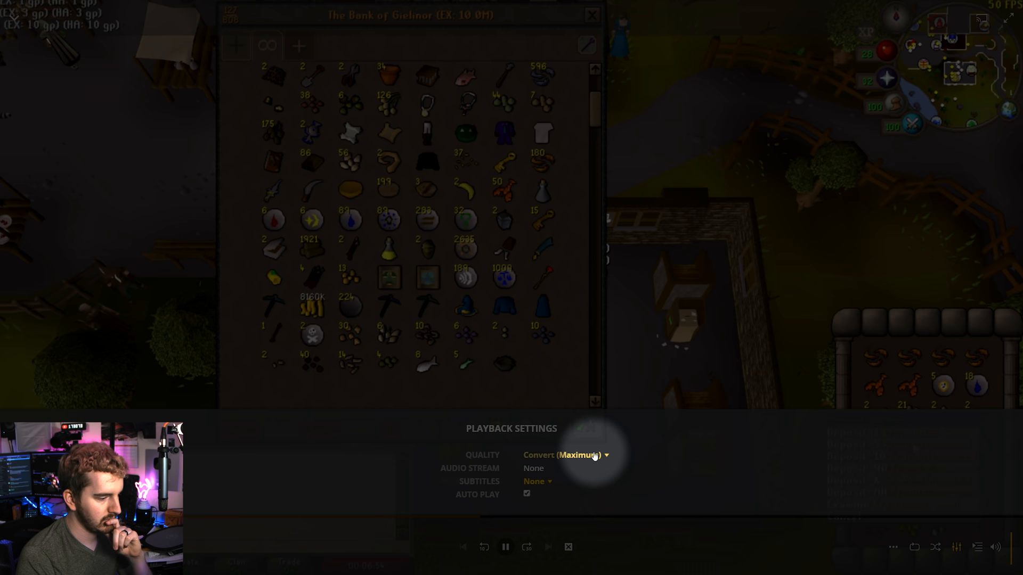
pyautogui.click(565, 455)
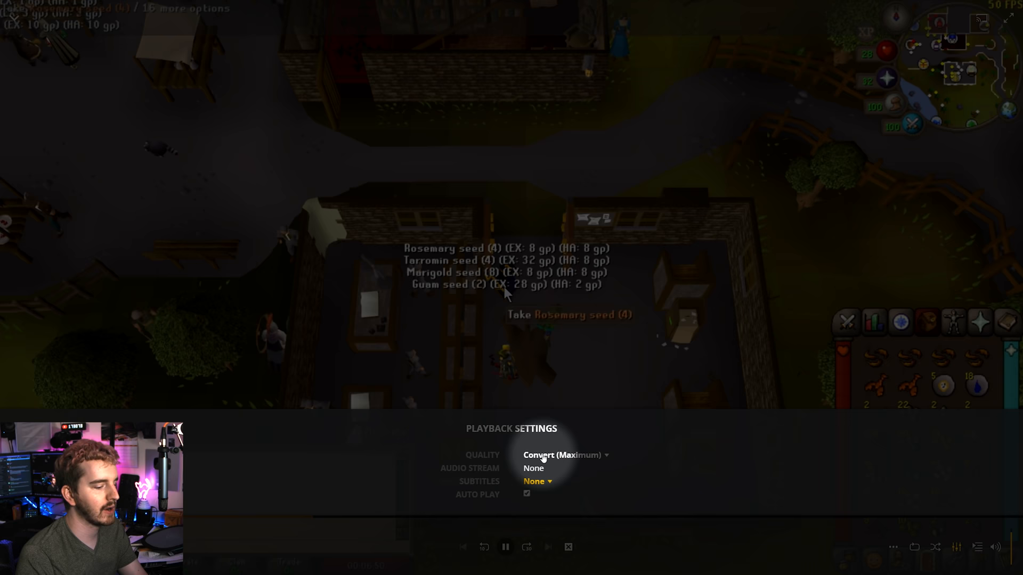
pyautogui.click(565, 455)
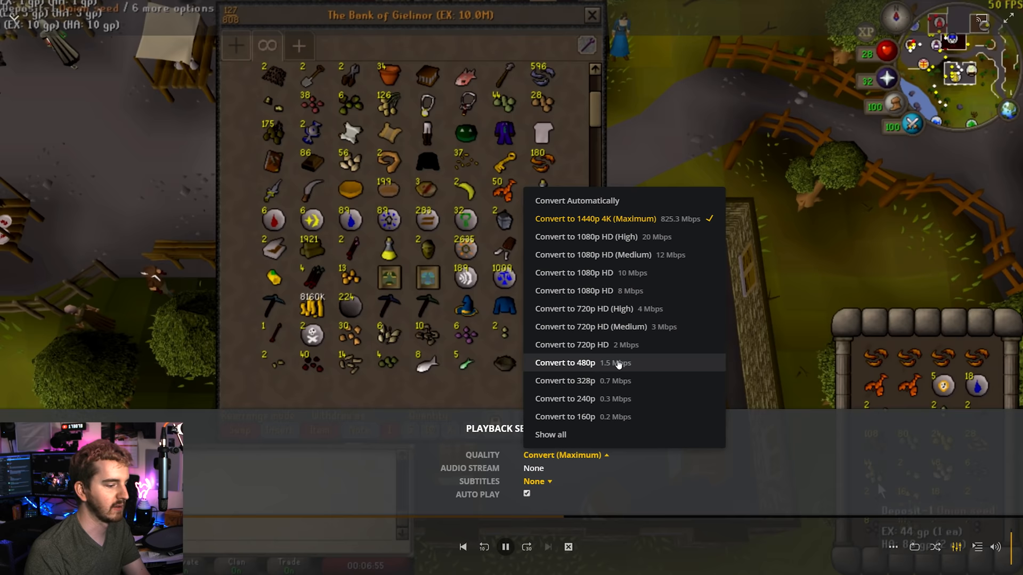
pyautogui.click(582, 363)
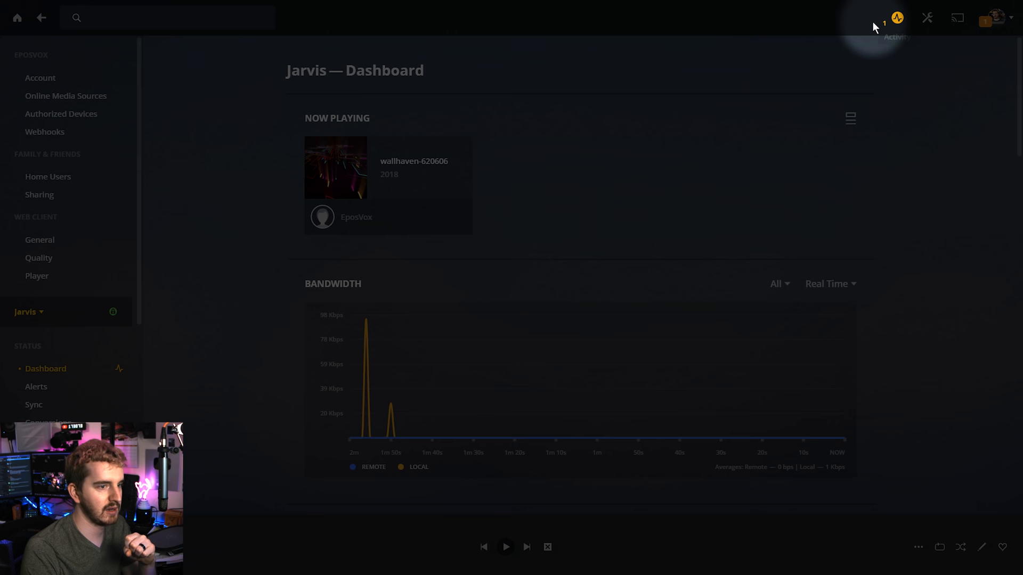
# Monitor the Jarvis dashboard's now playing, bandwidth and CPU graphs, then go Home
pyautogui.click(897, 18)
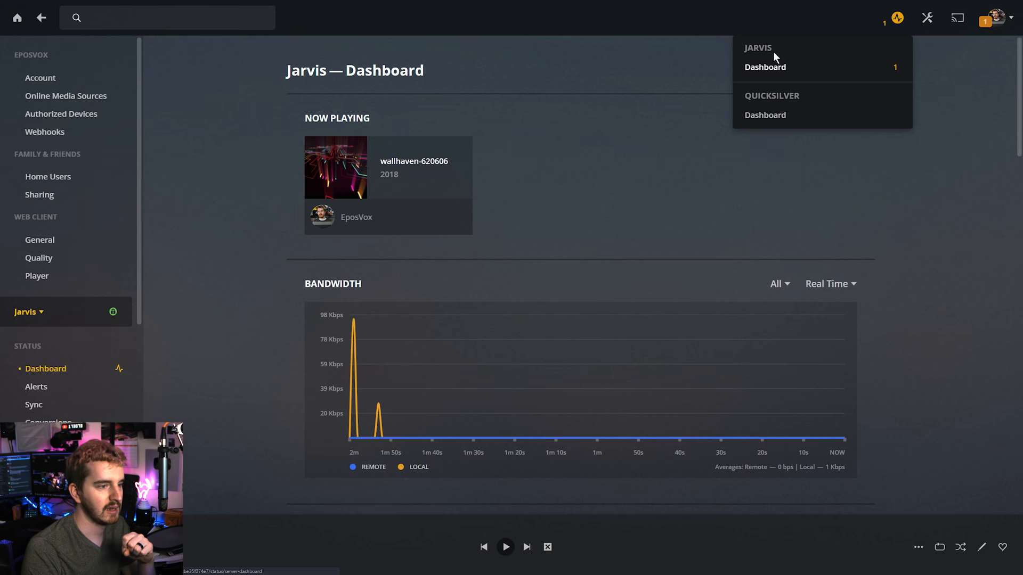
pyautogui.scroll(-3)
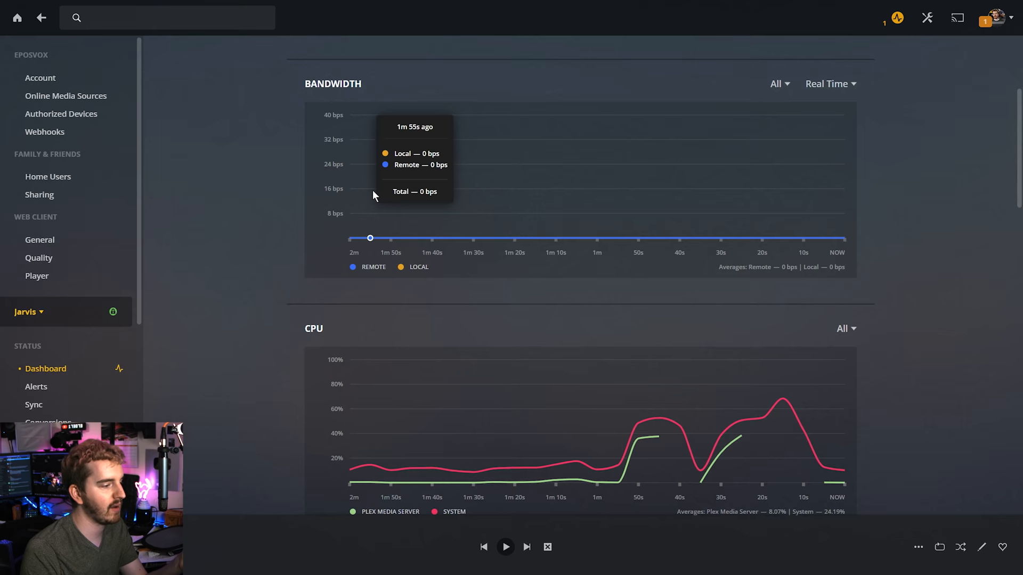
pyautogui.scroll(-3)
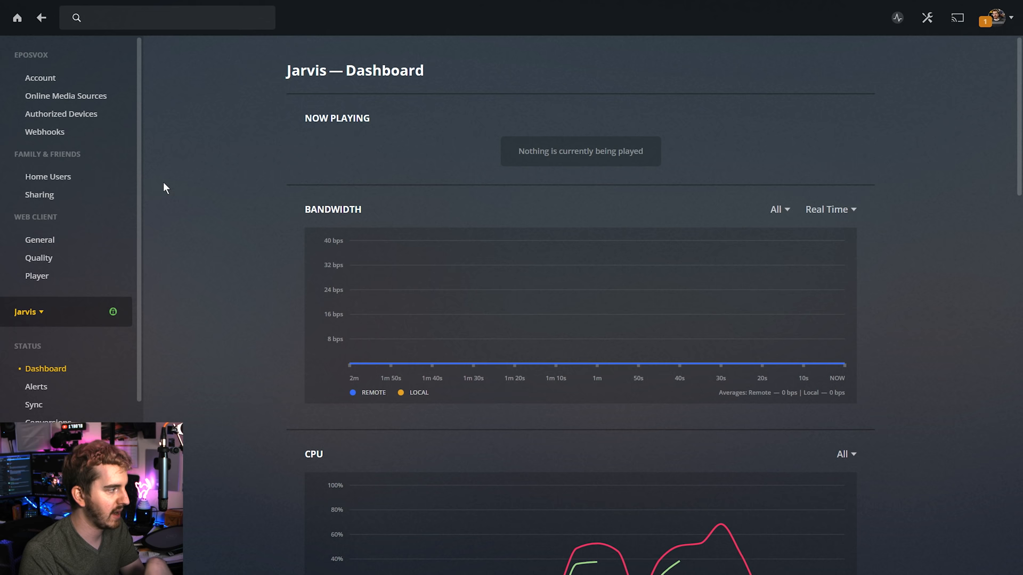
pyautogui.click(40, 18)
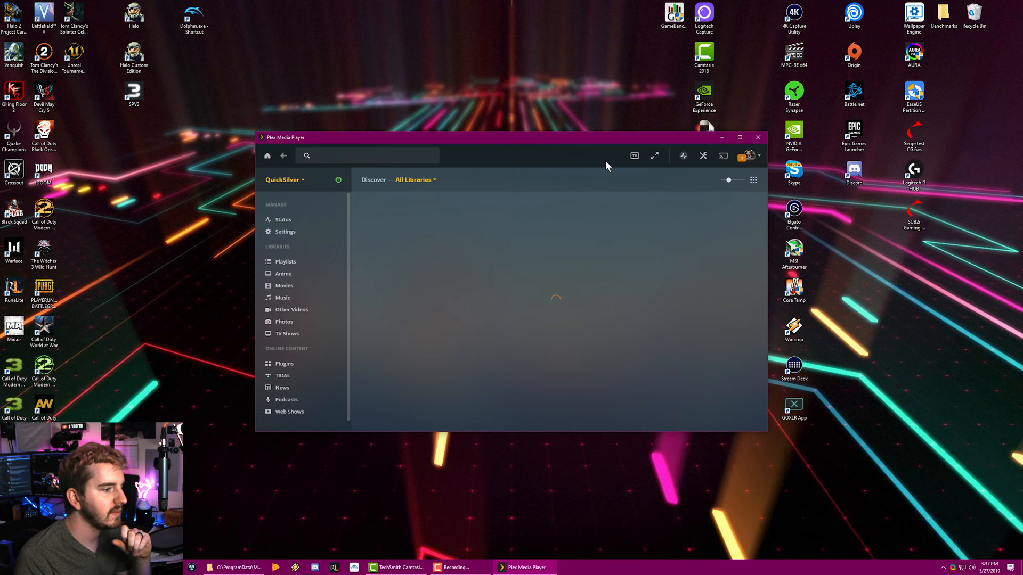
# Switch the desktop app to Jarvis's Gameplay Recordings library with its 250 videos
pyautogui.click(739, 137)
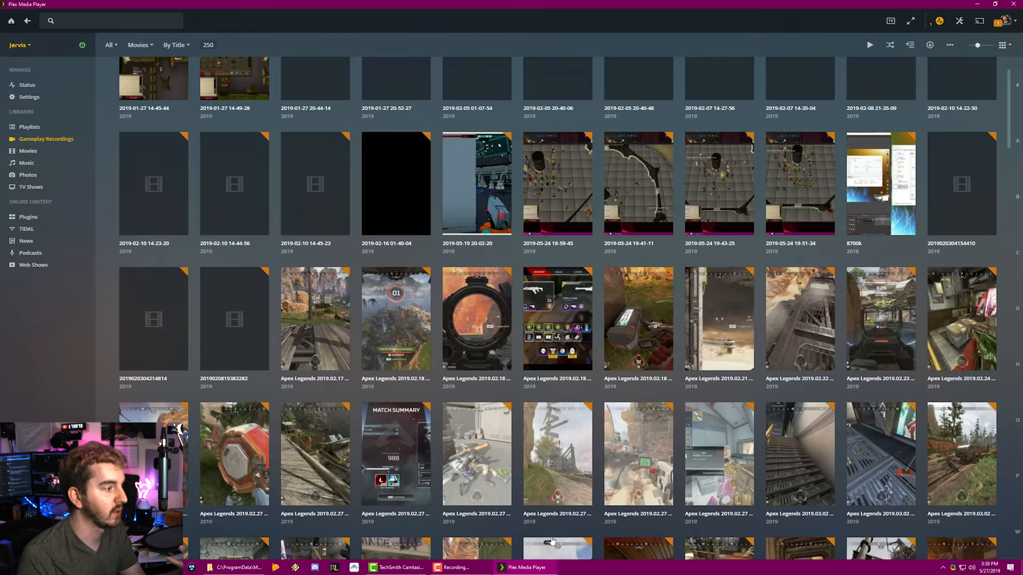
# Show Jarvis's Photos library with its 15 photos and folders in the desktop app
pyautogui.click(28, 175)
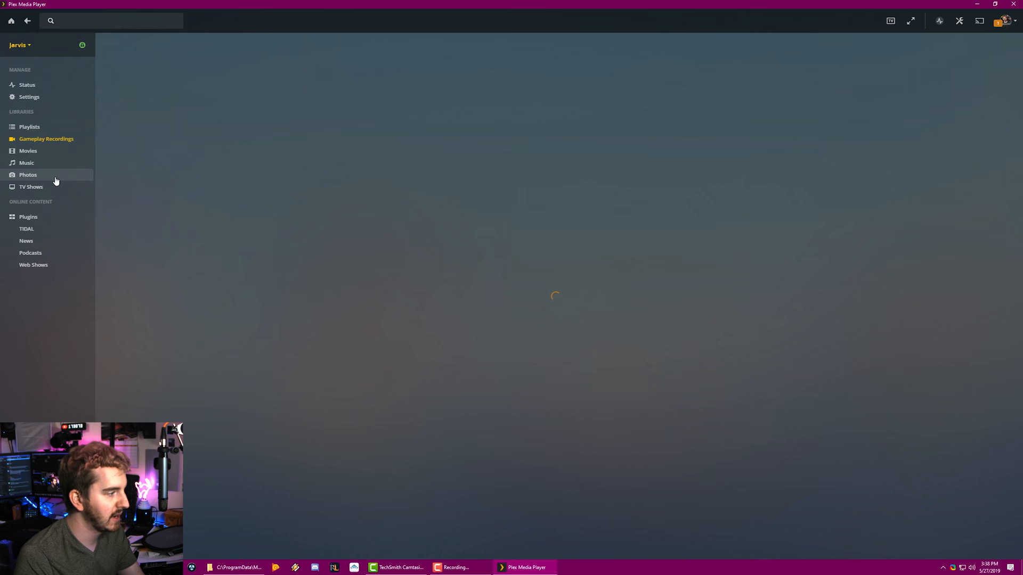
pyautogui.click(28, 174)
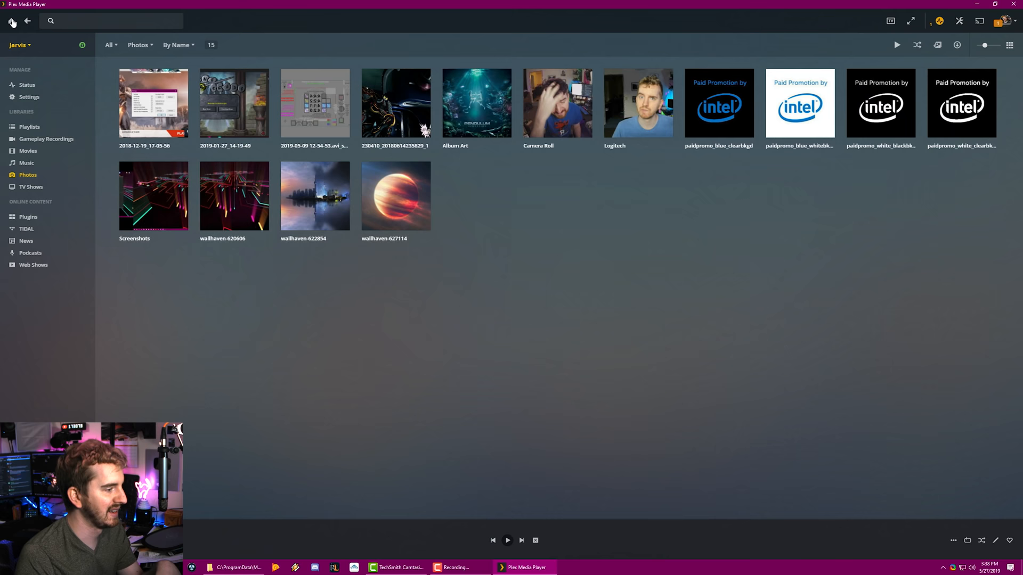